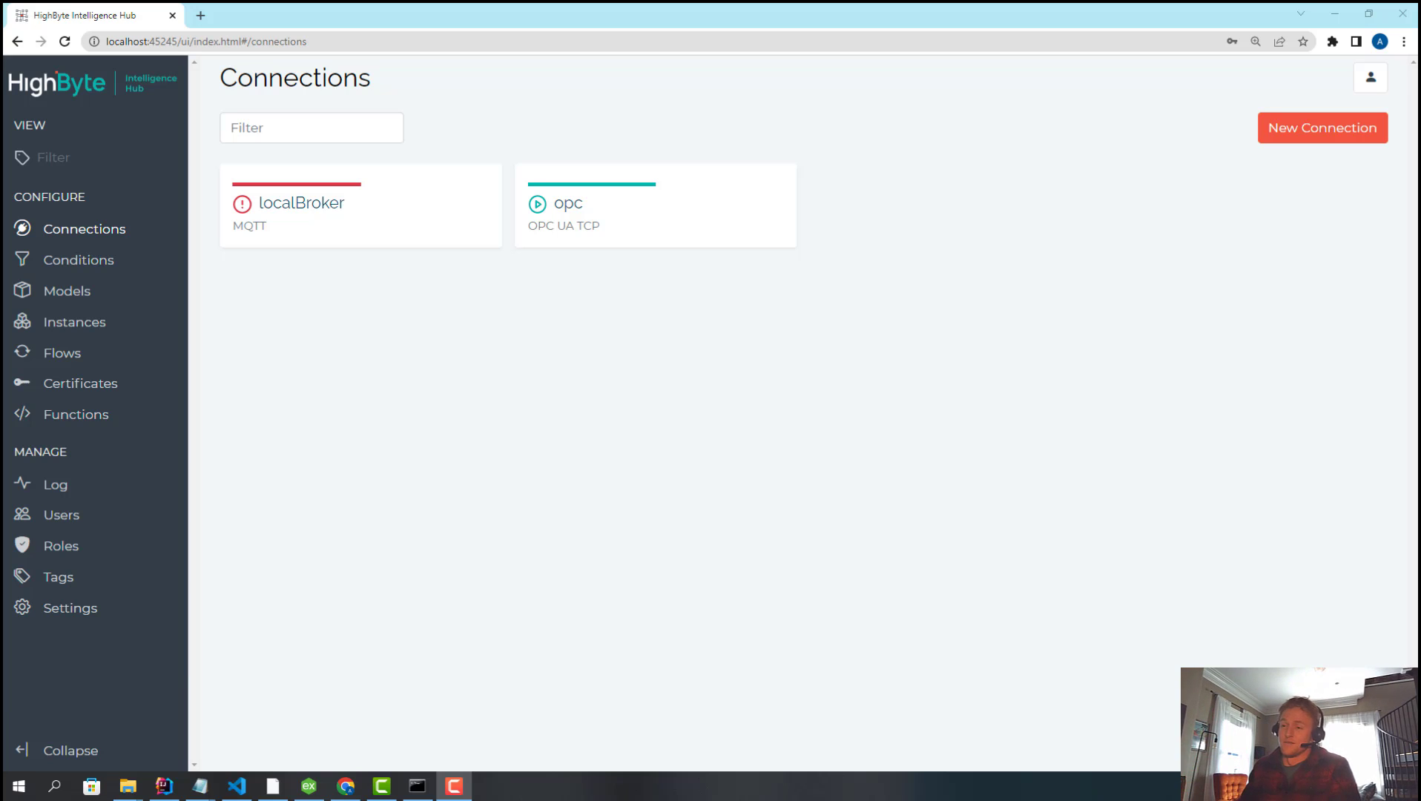
mouse_move(297, 526)
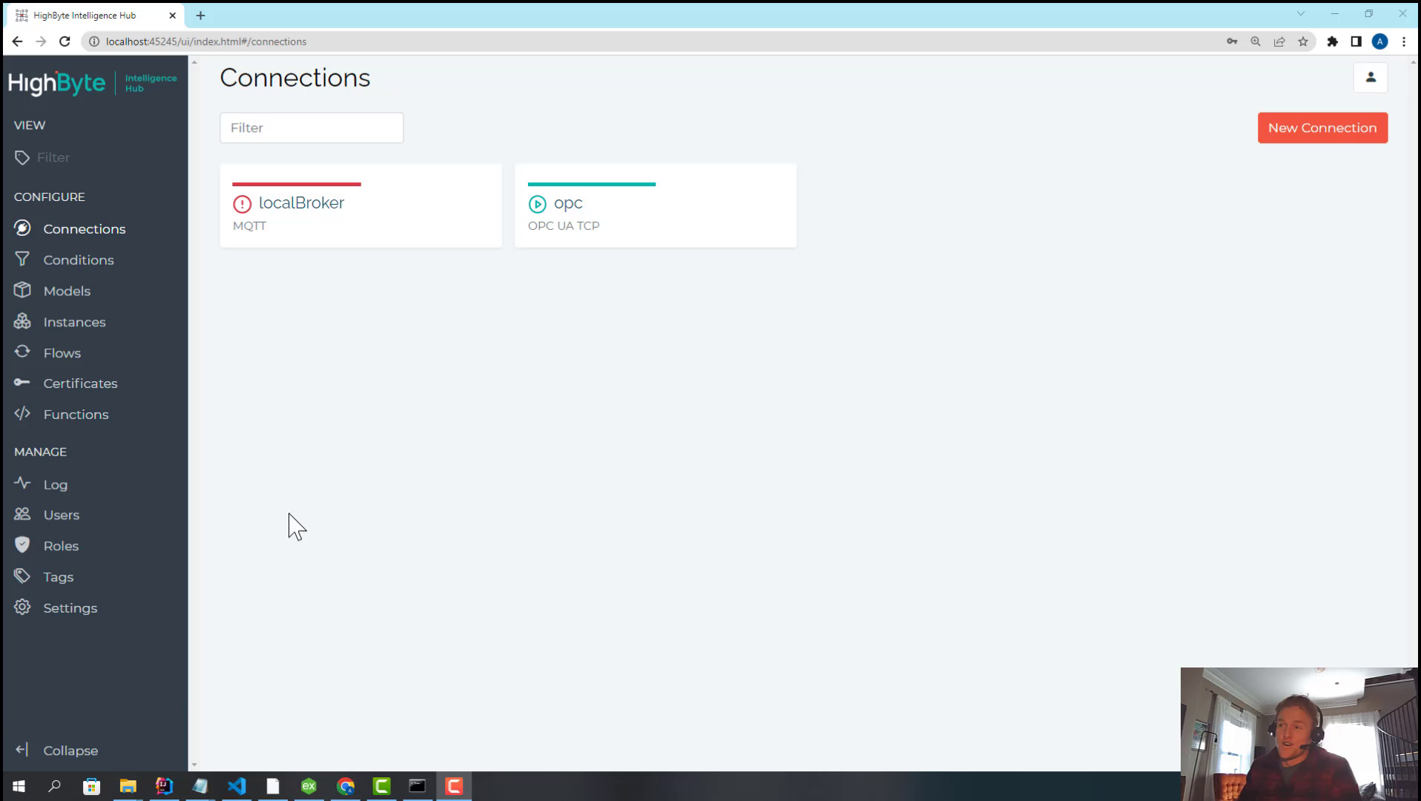
mouse_move(756, 533)
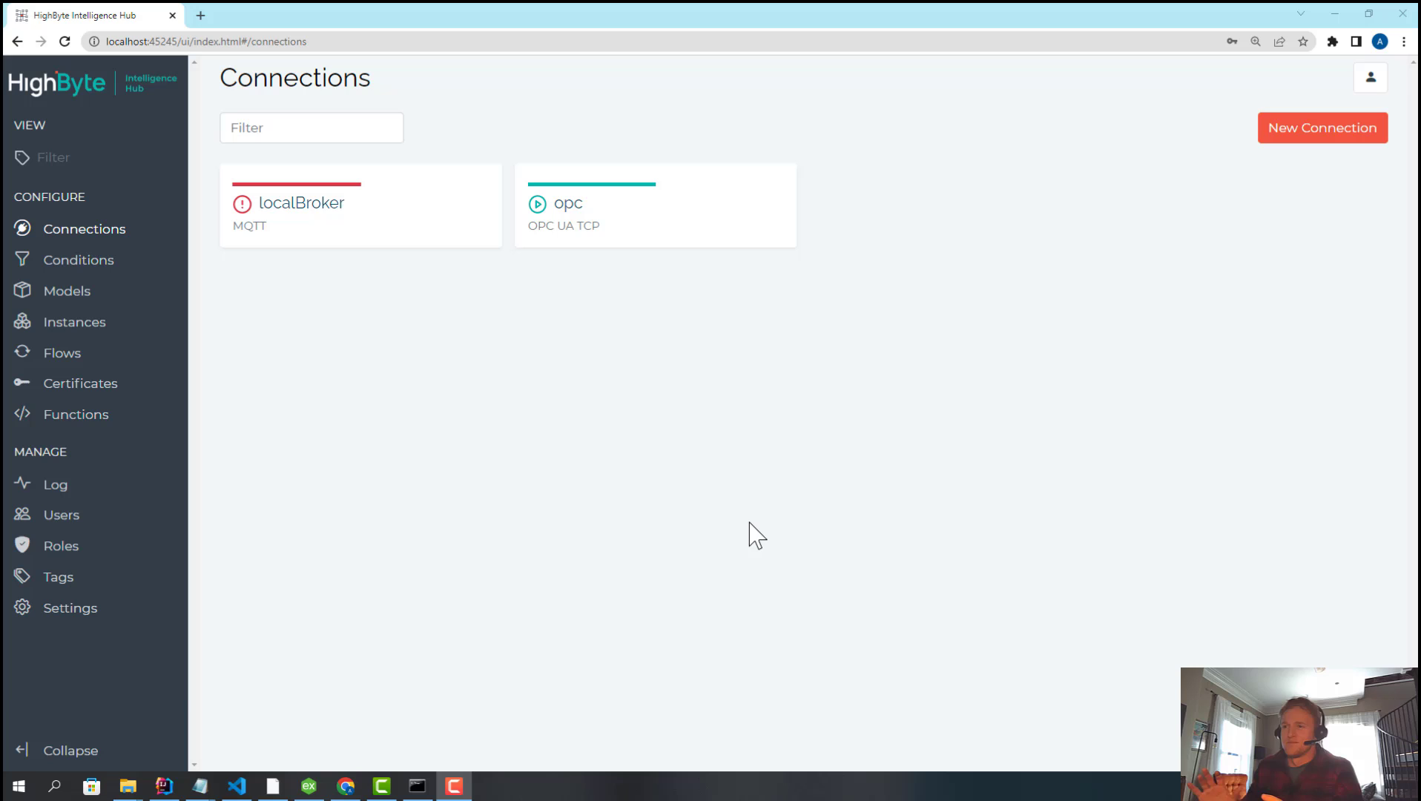
mouse_move(766, 378)
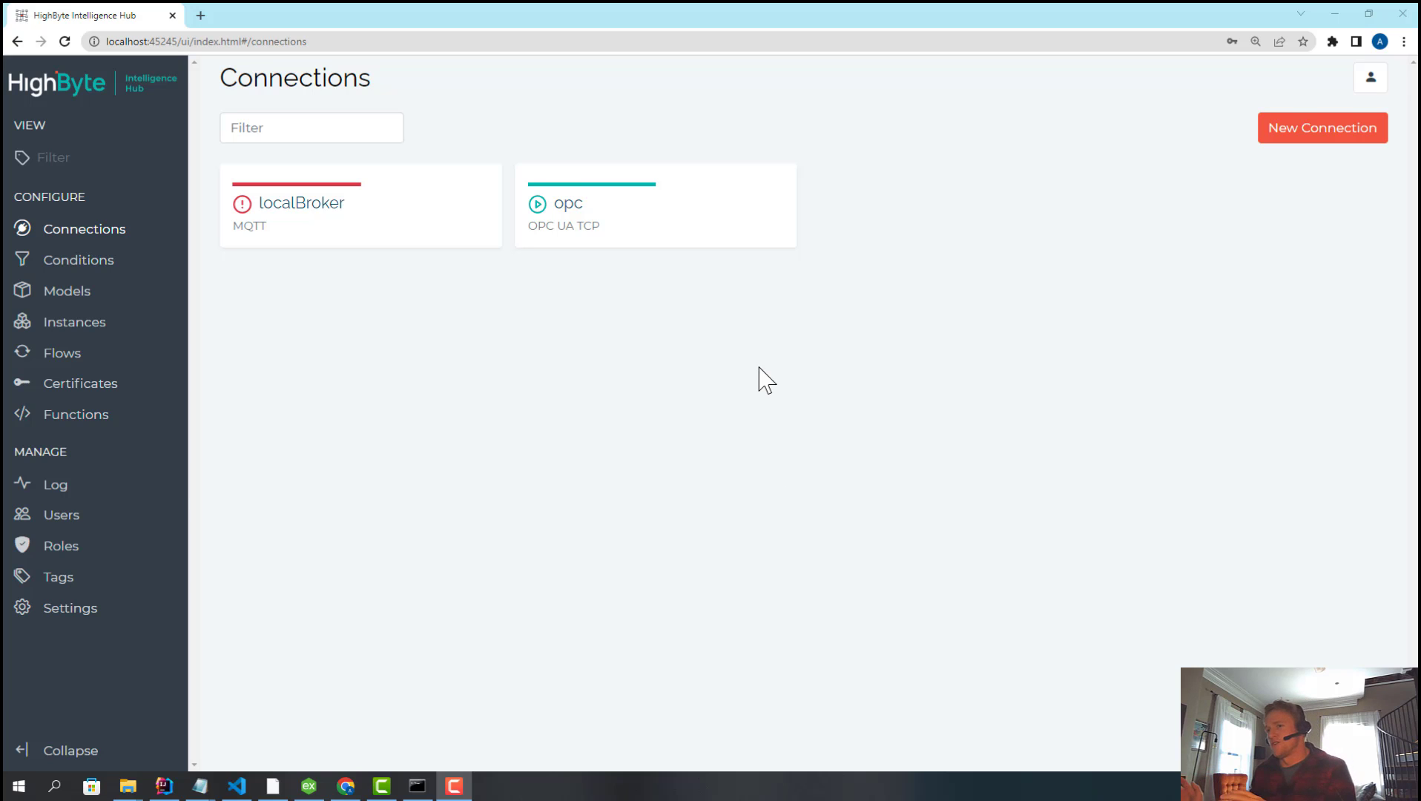
mouse_move(521, 399)
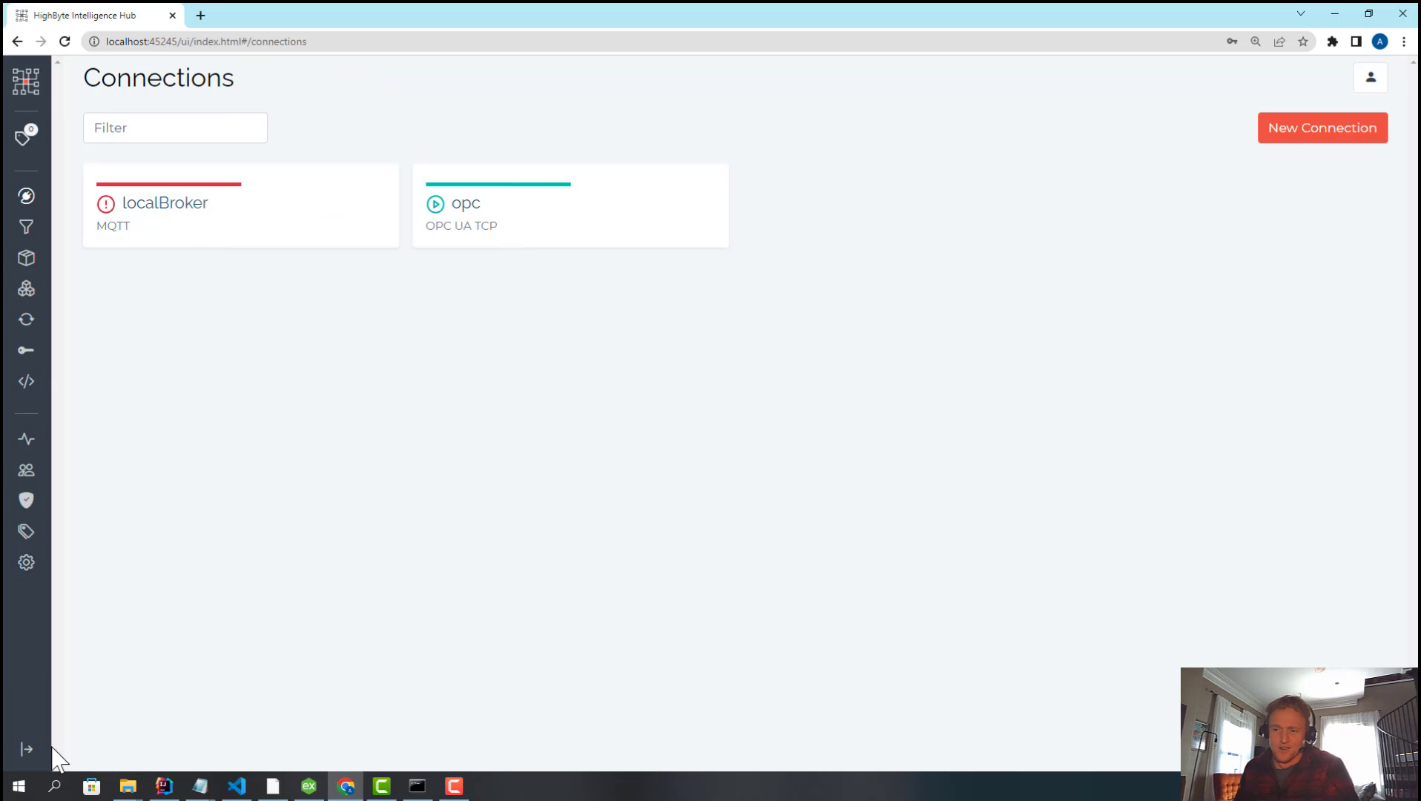
- Enable the hub's built-in MQTT broker in Settings and save, giving TCP 1885 and WebSocket 1886 endpoints
left_click(79, 259)
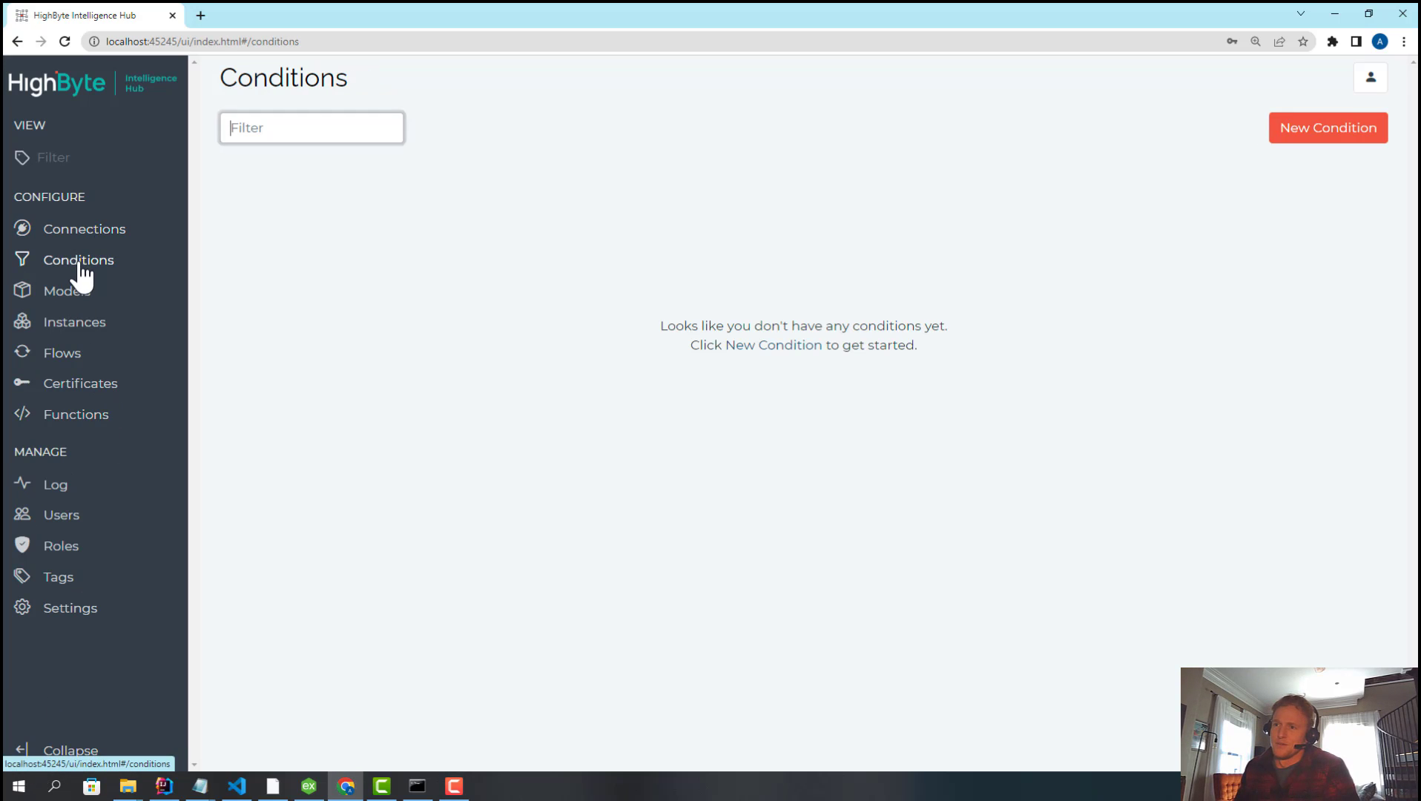
left_click(84, 228)
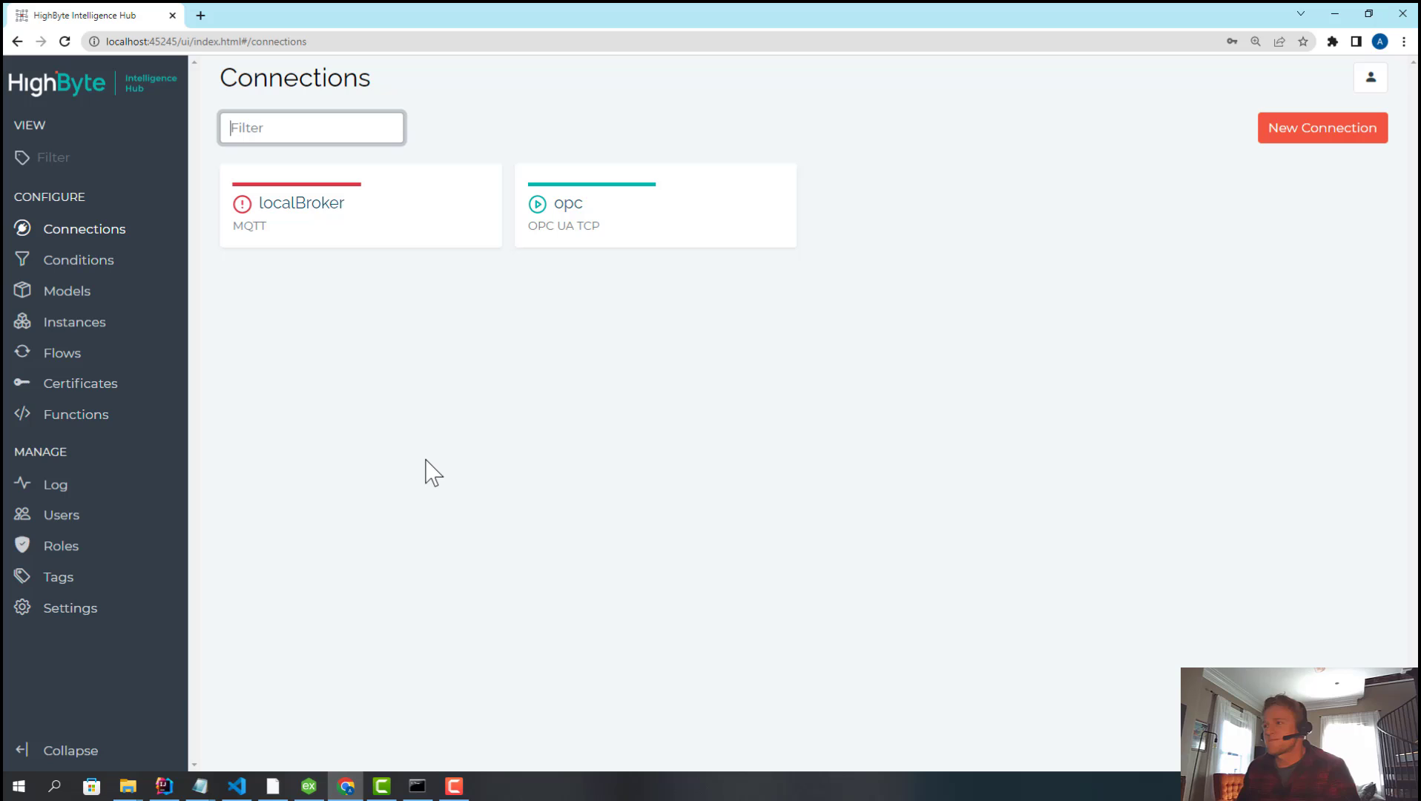
mouse_move(451, 444)
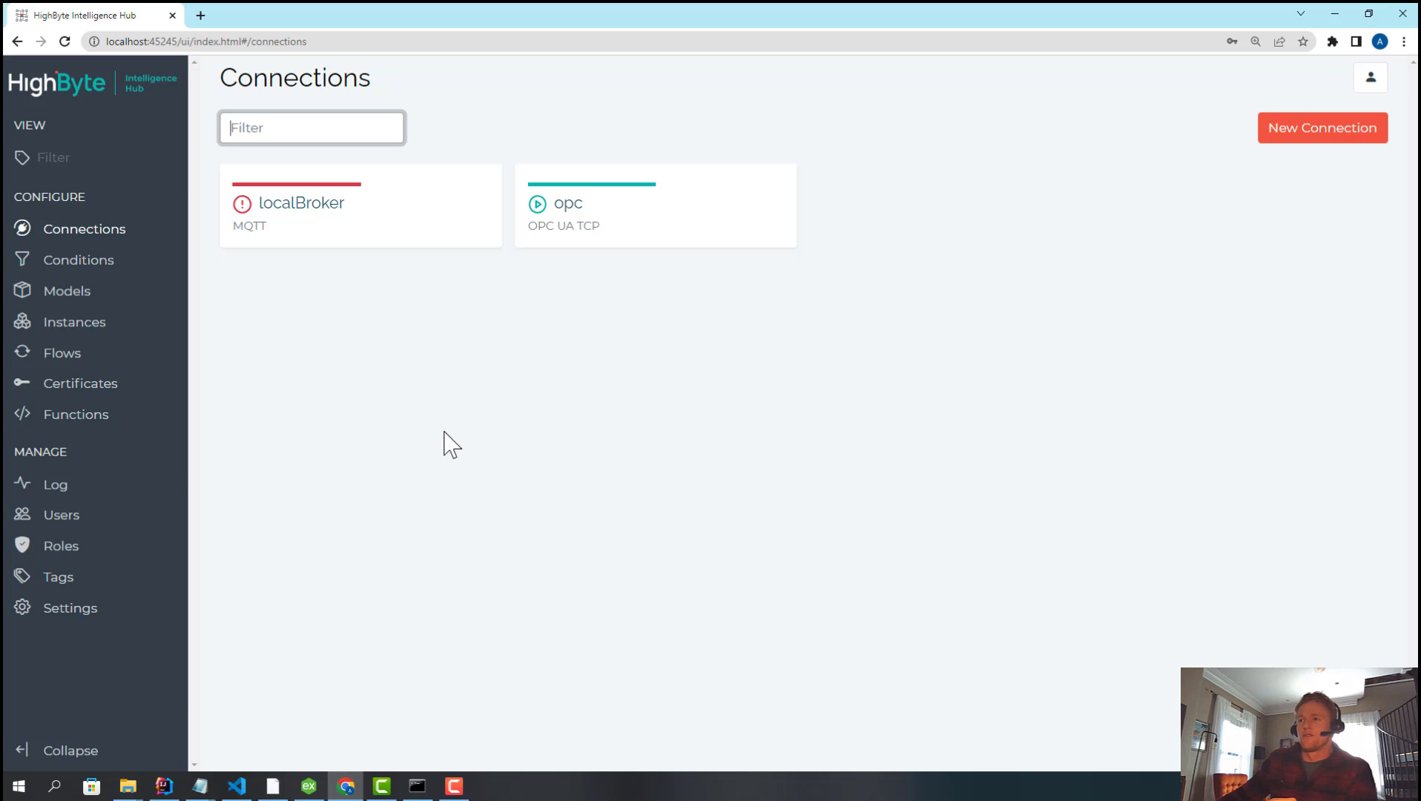
mouse_move(455, 437)
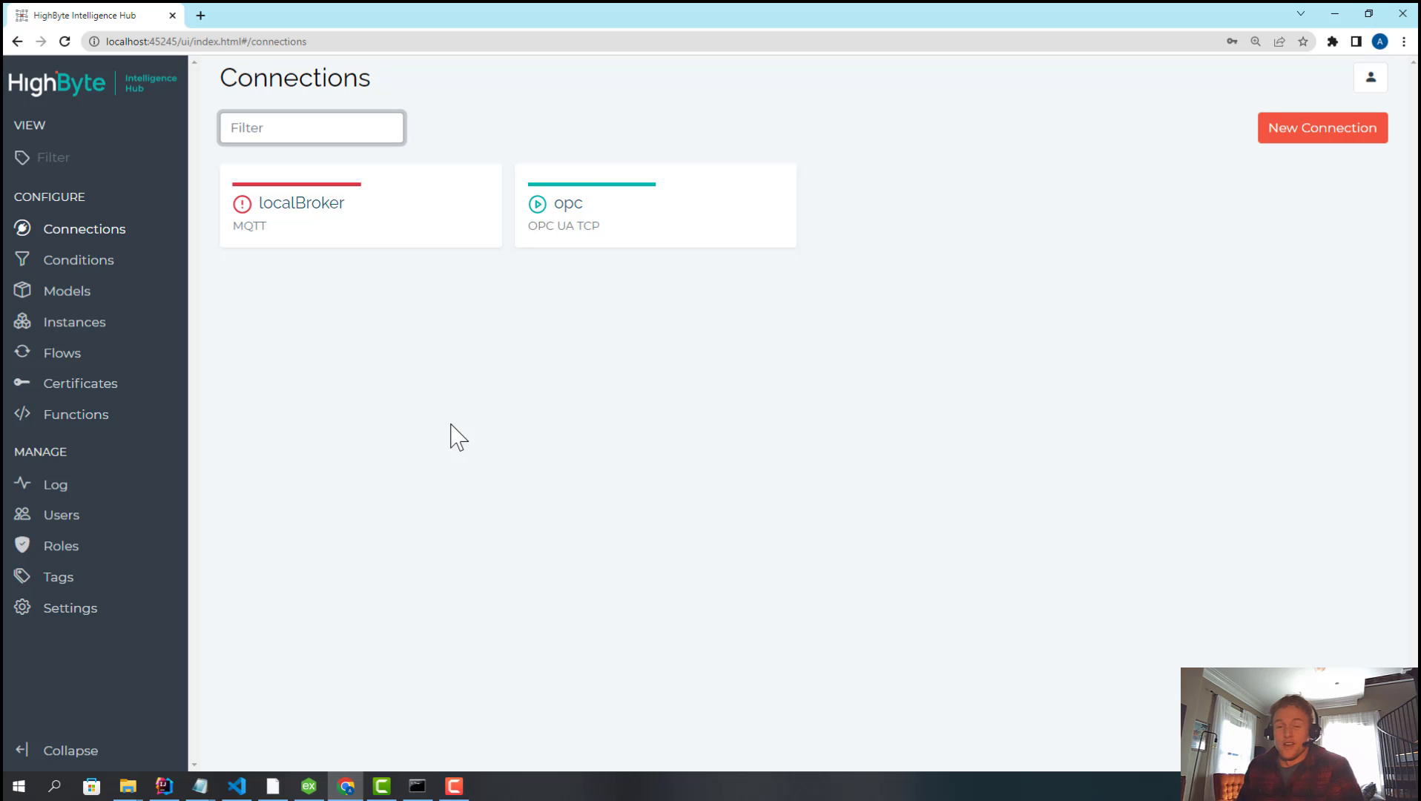
mouse_move(235, 580)
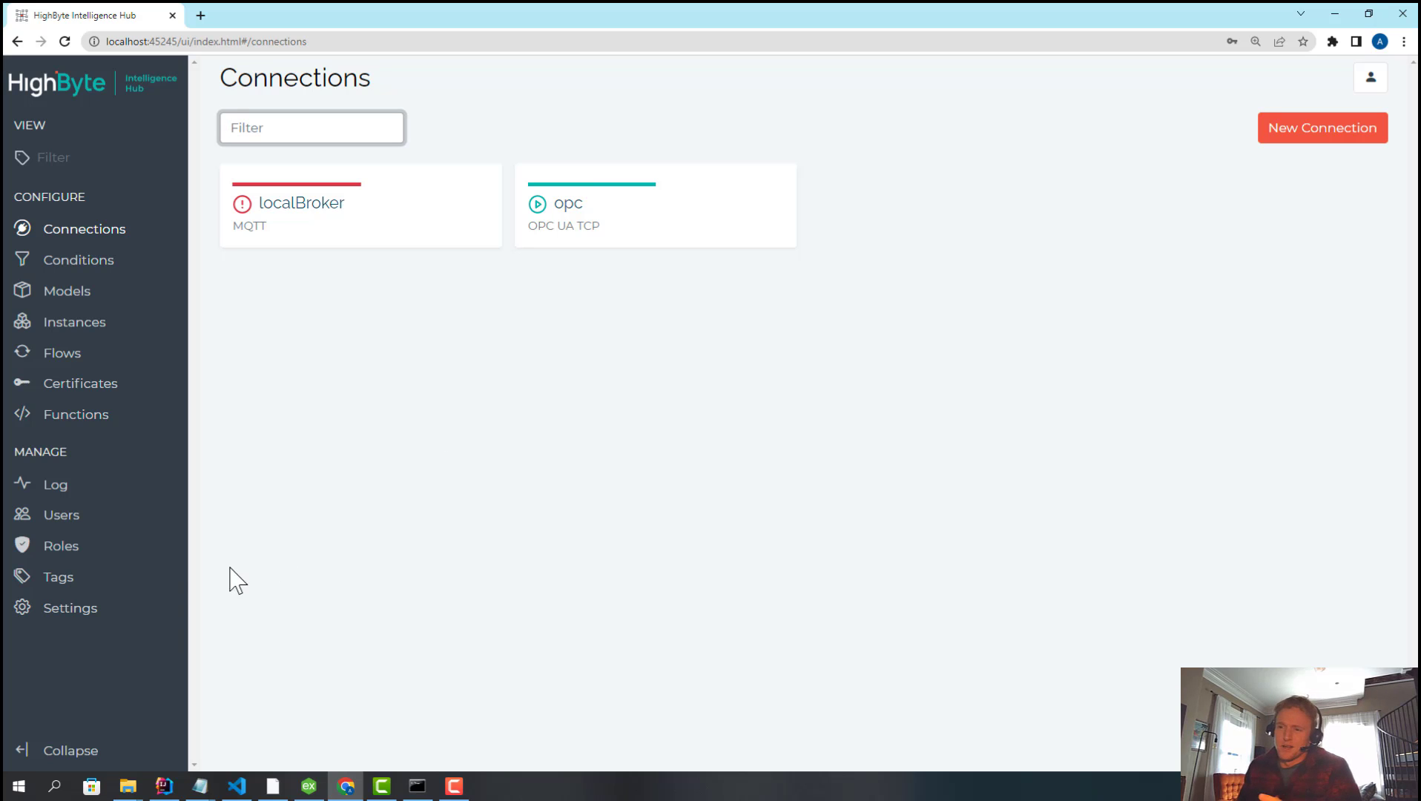
mouse_move(69, 606)
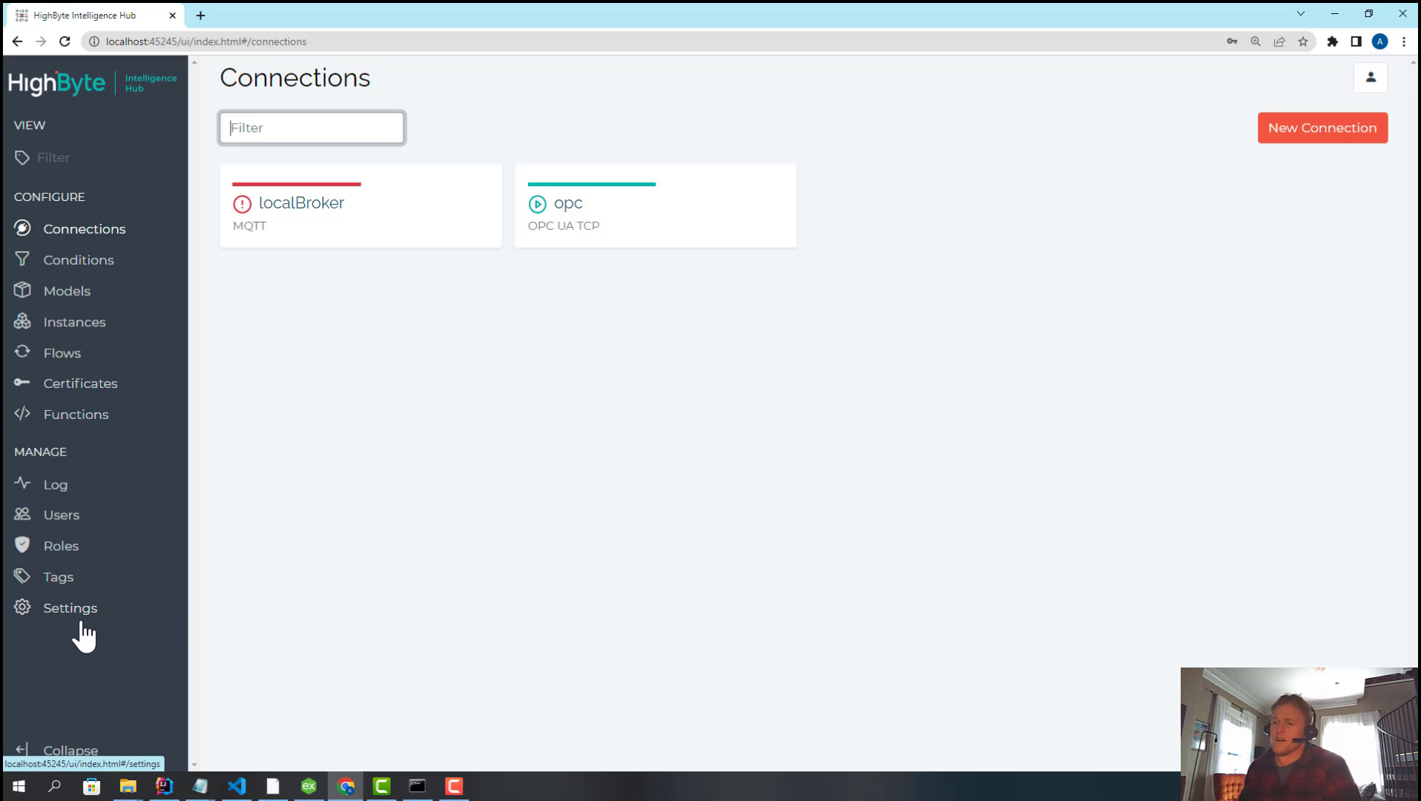
mouse_move(74, 625)
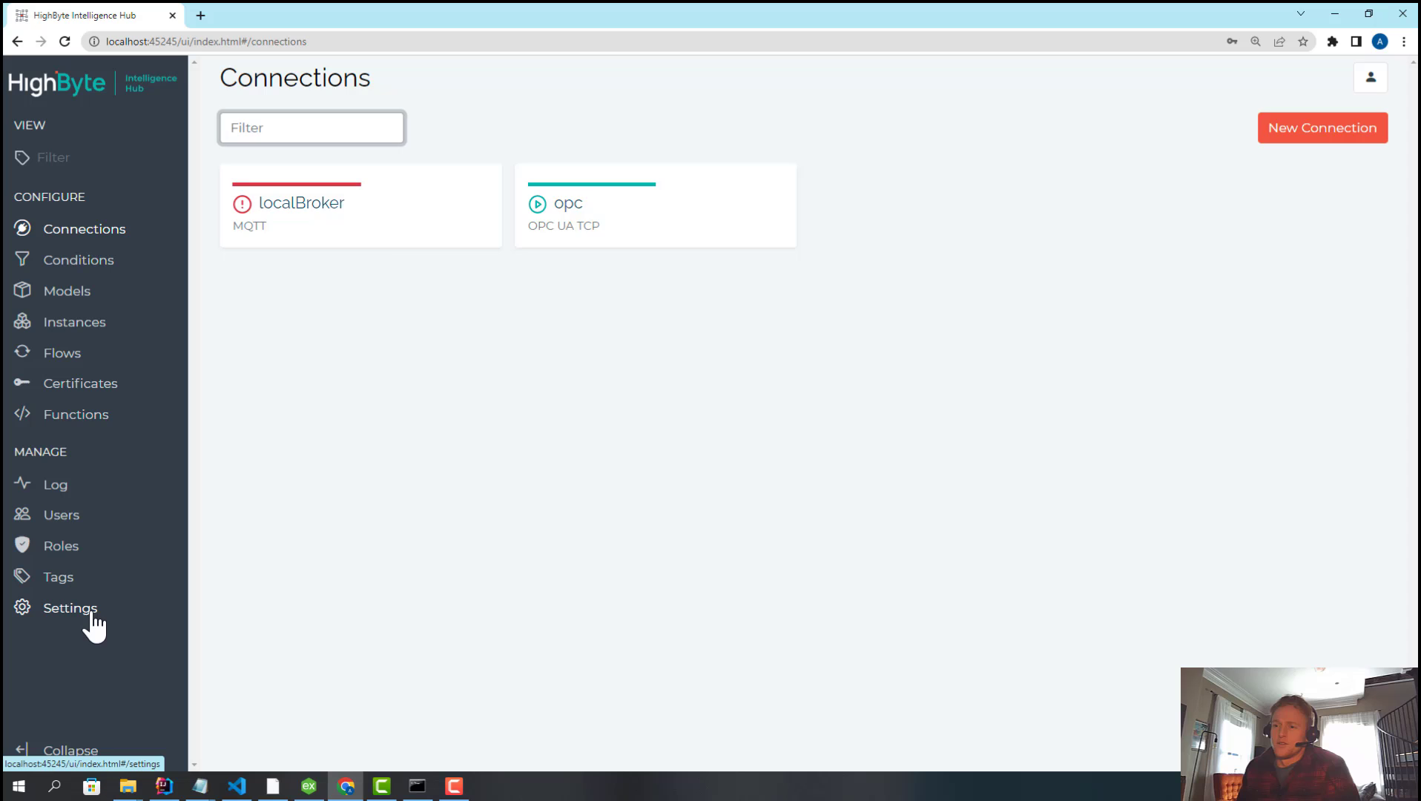
left_click(69, 607)
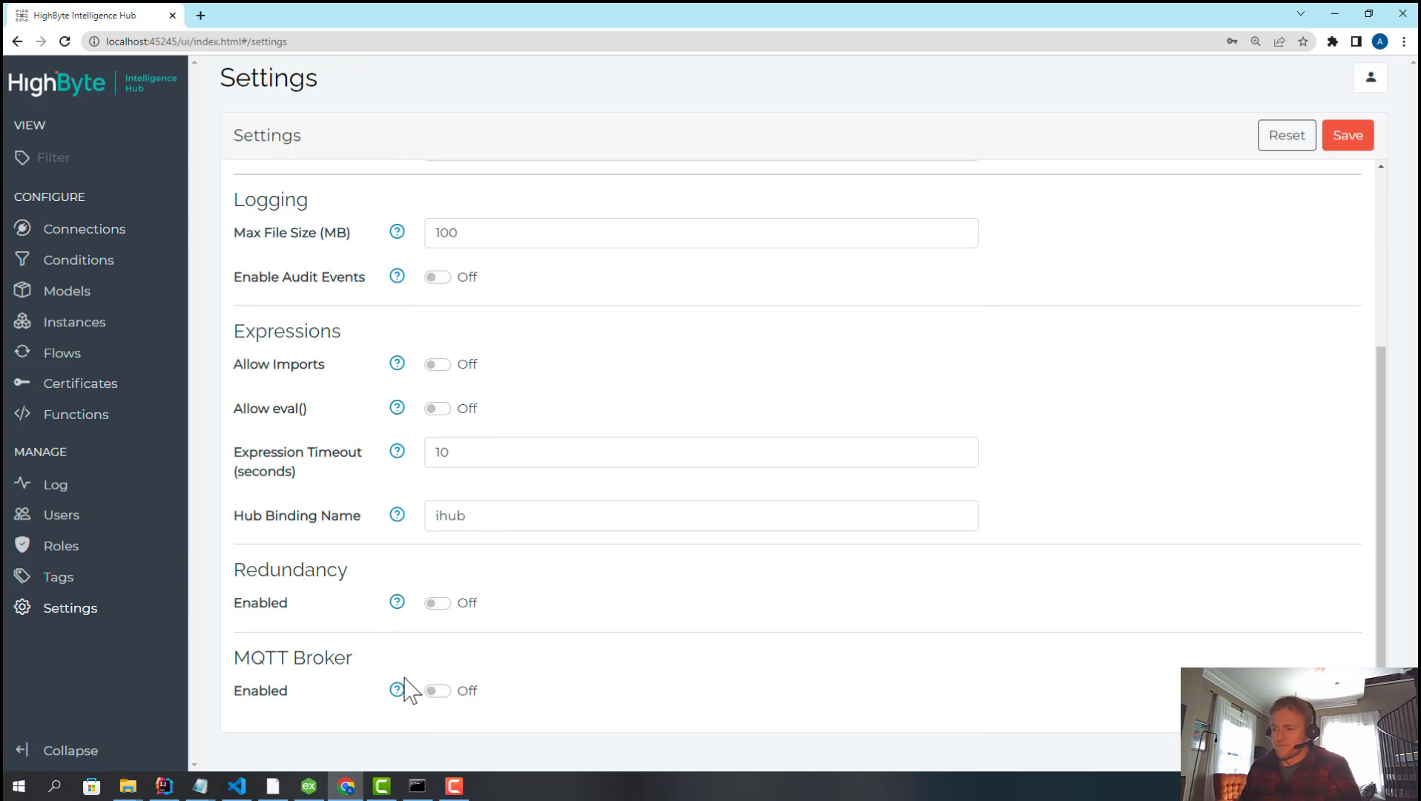
left_click(436, 689)
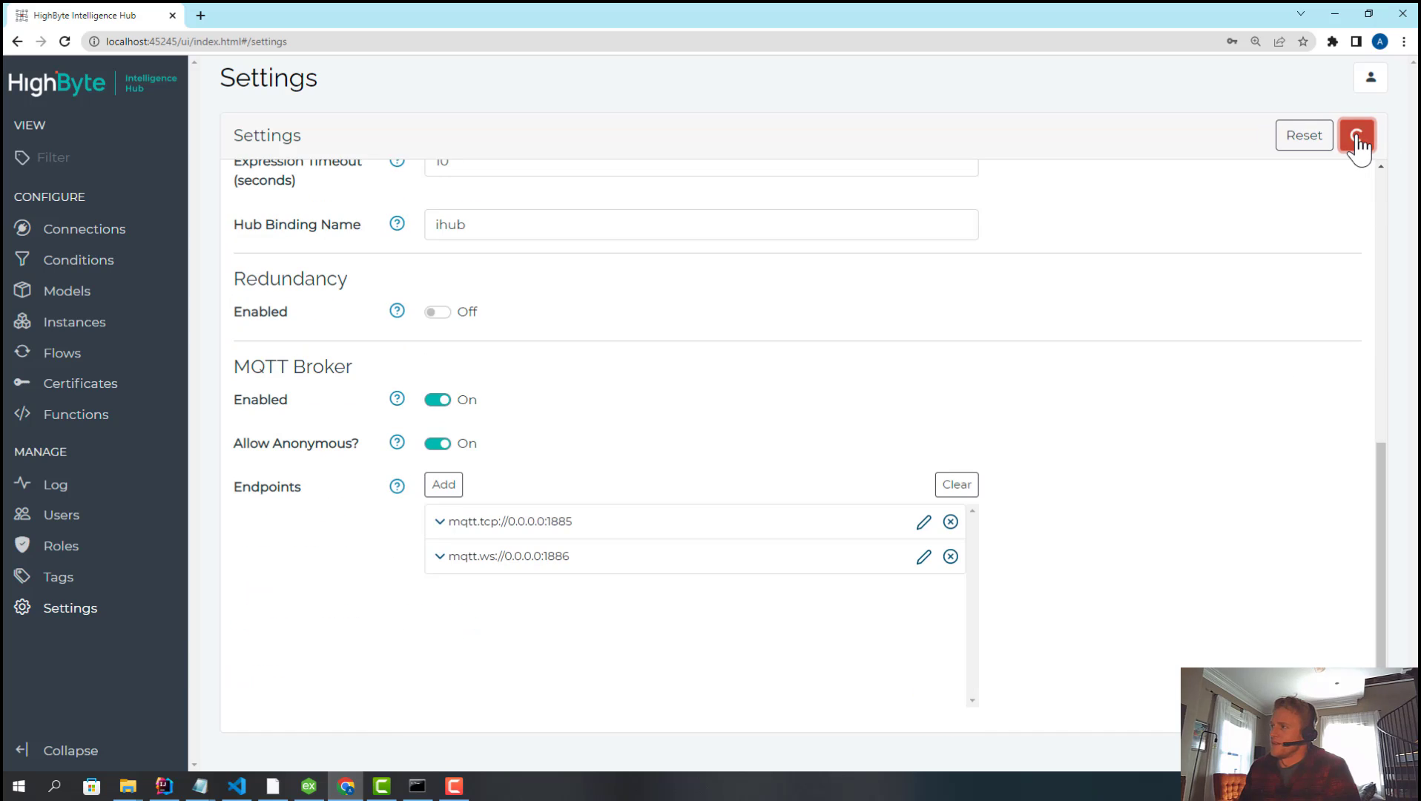
left_click(1357, 133)
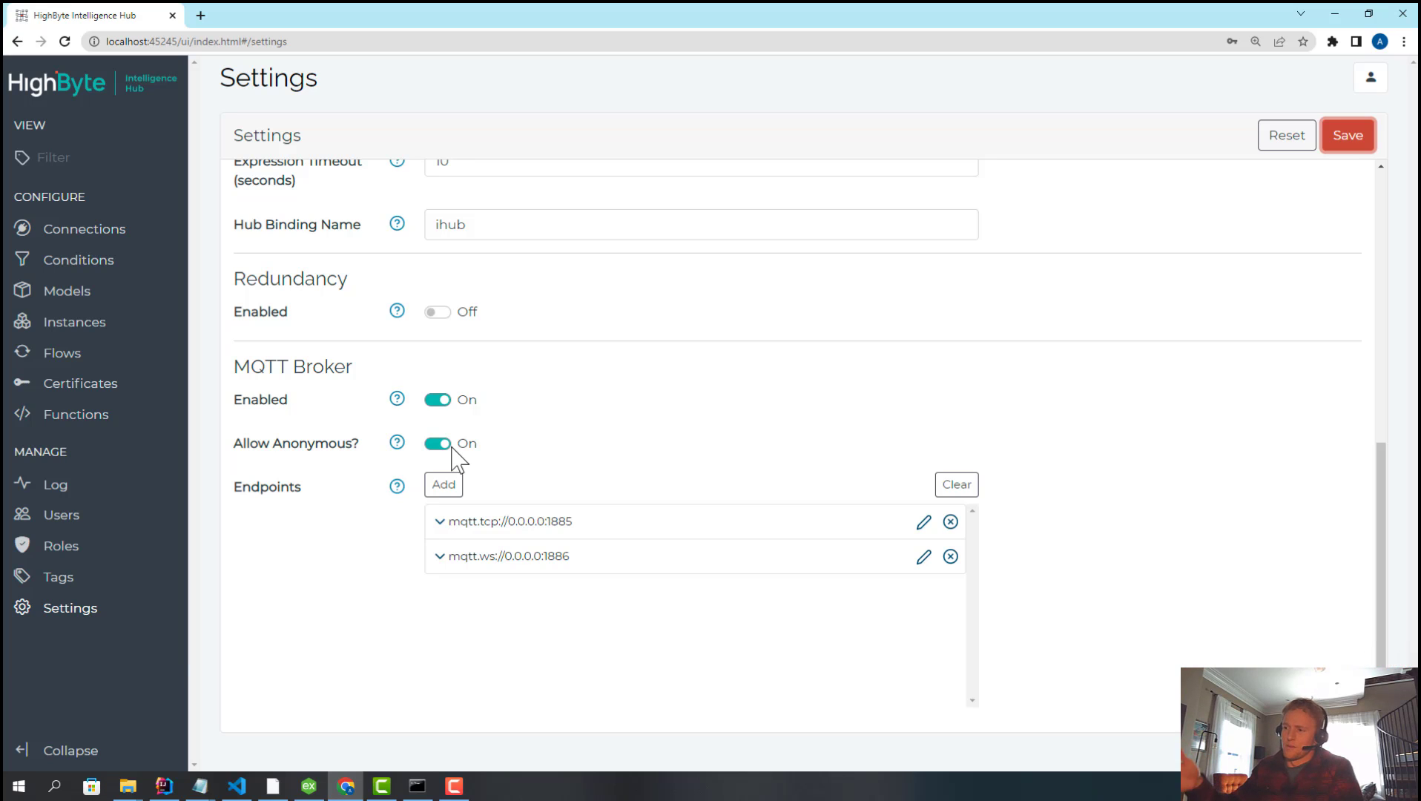
mouse_move(521, 439)
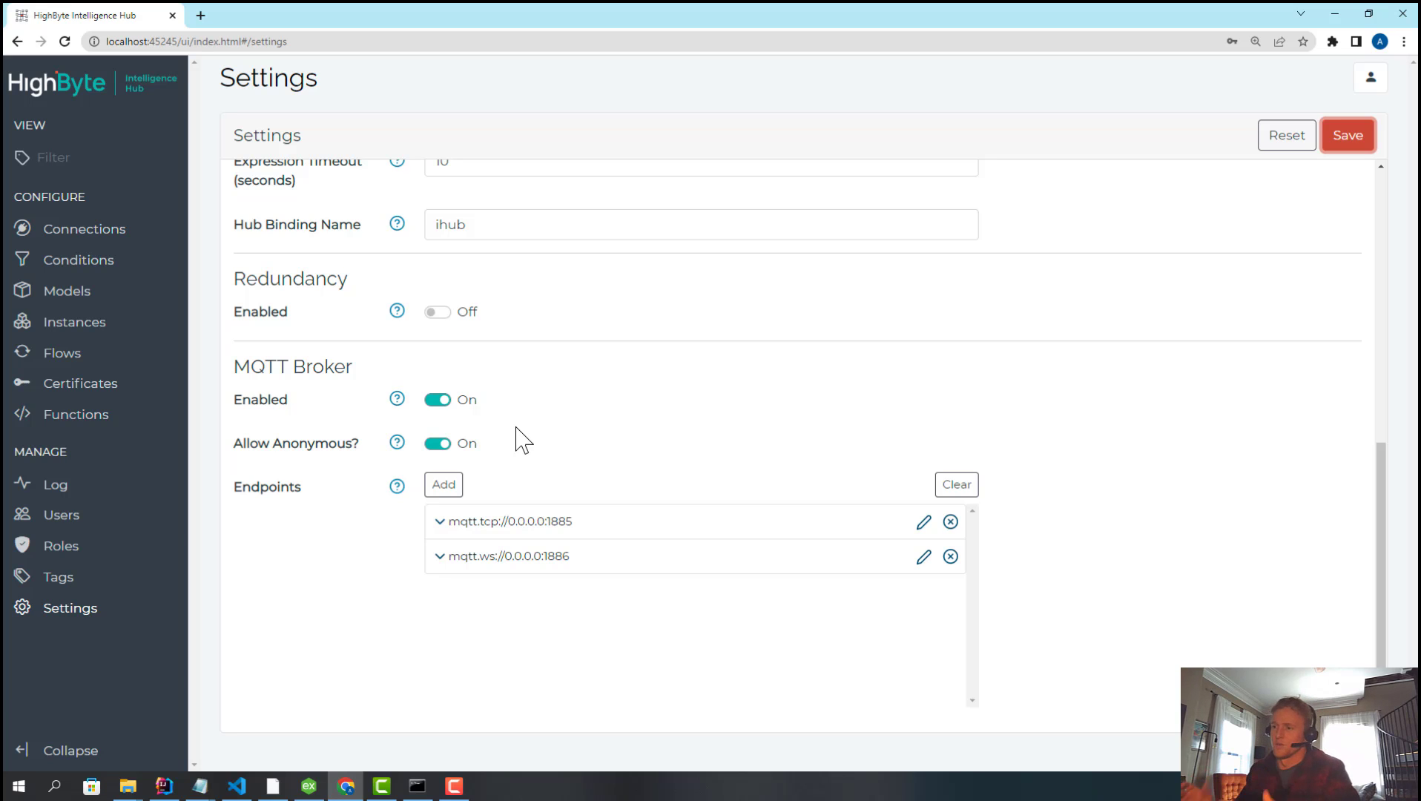
mouse_move(479, 529)
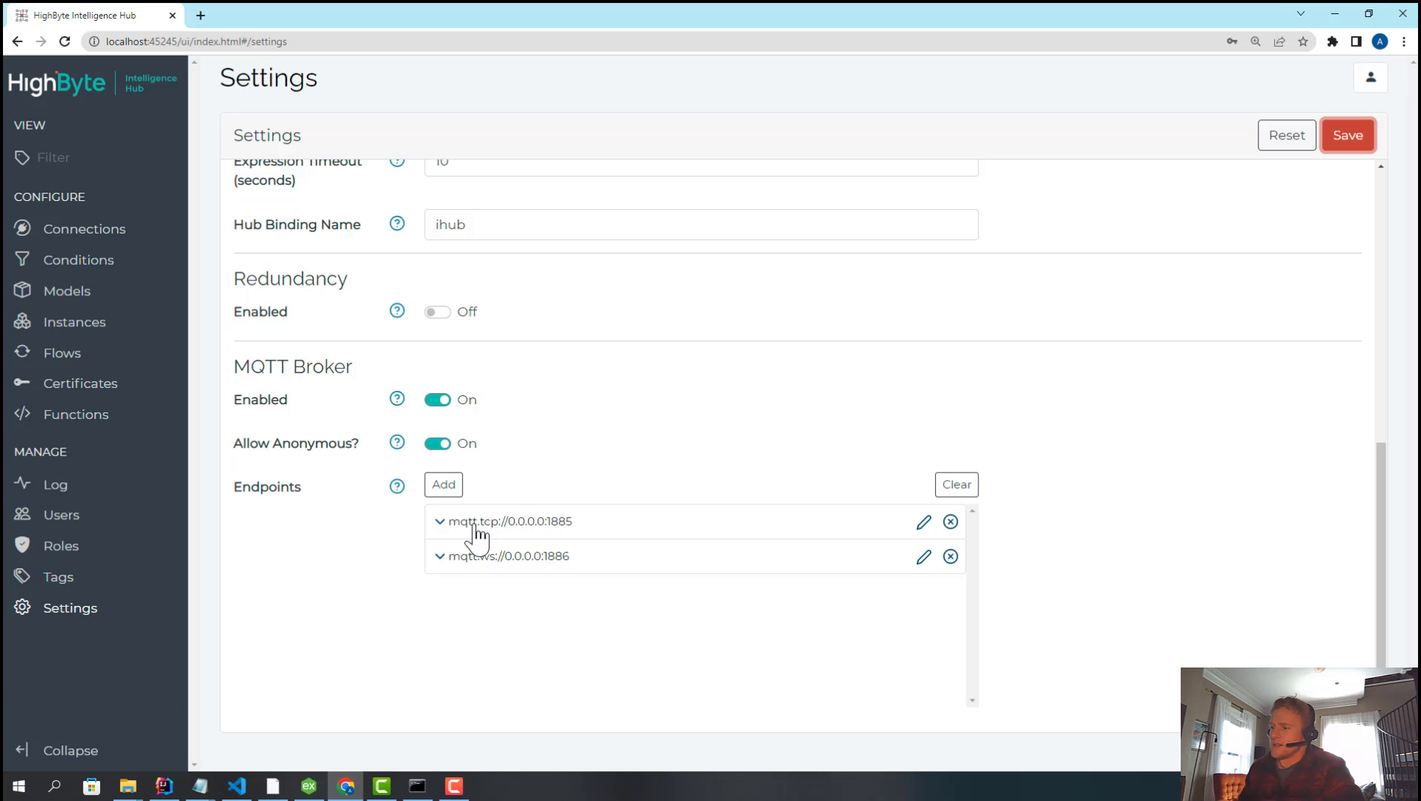
mouse_move(919, 533)
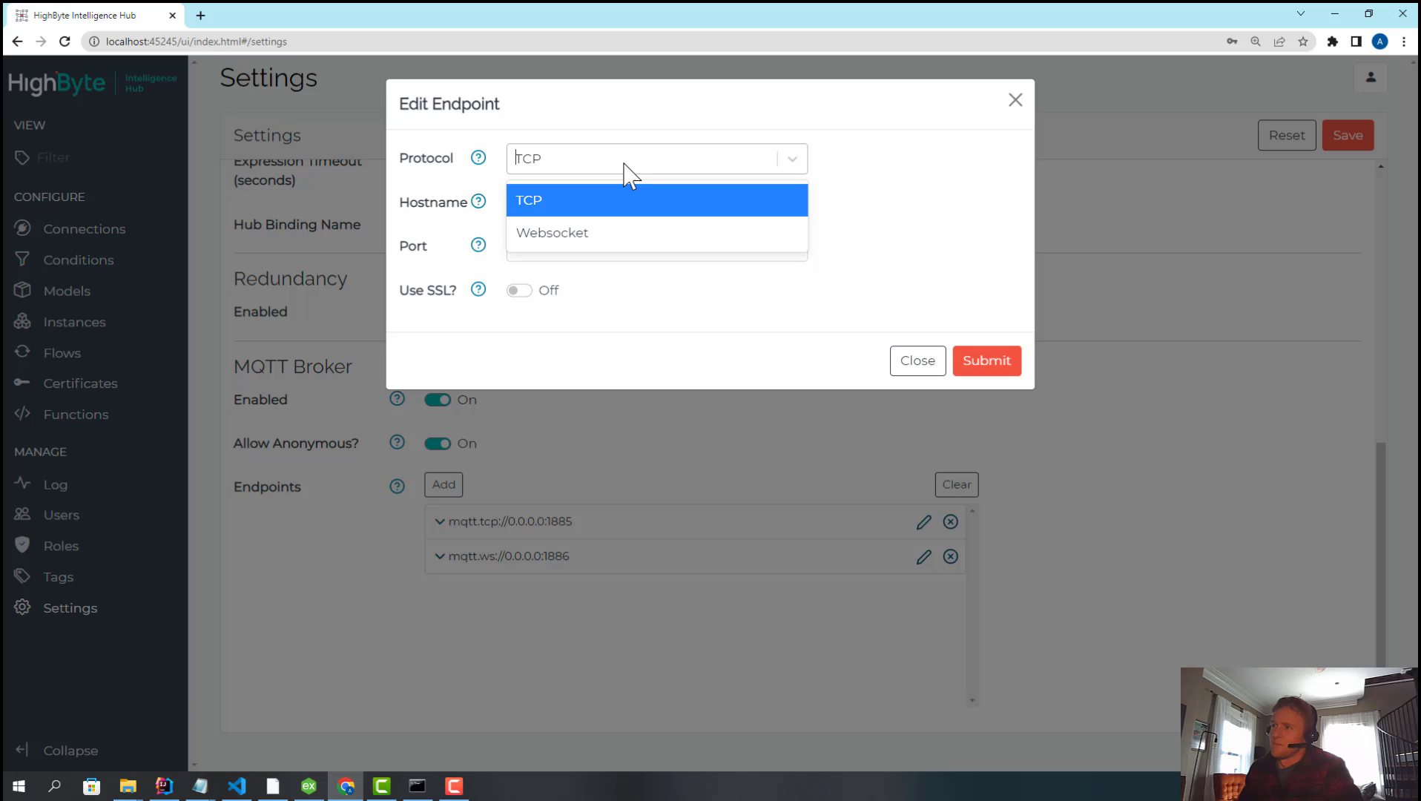
left_click(529, 201)
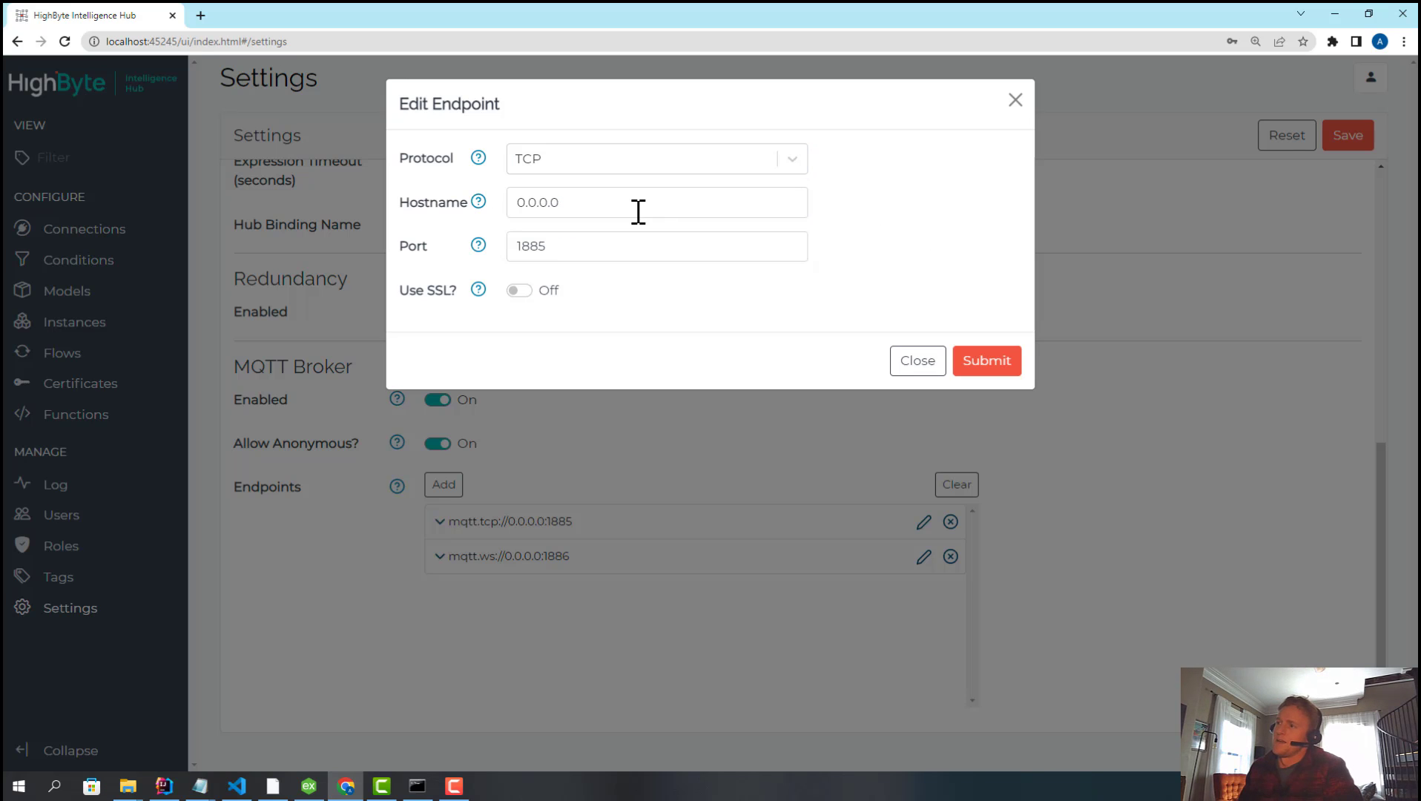
mouse_move(544, 304)
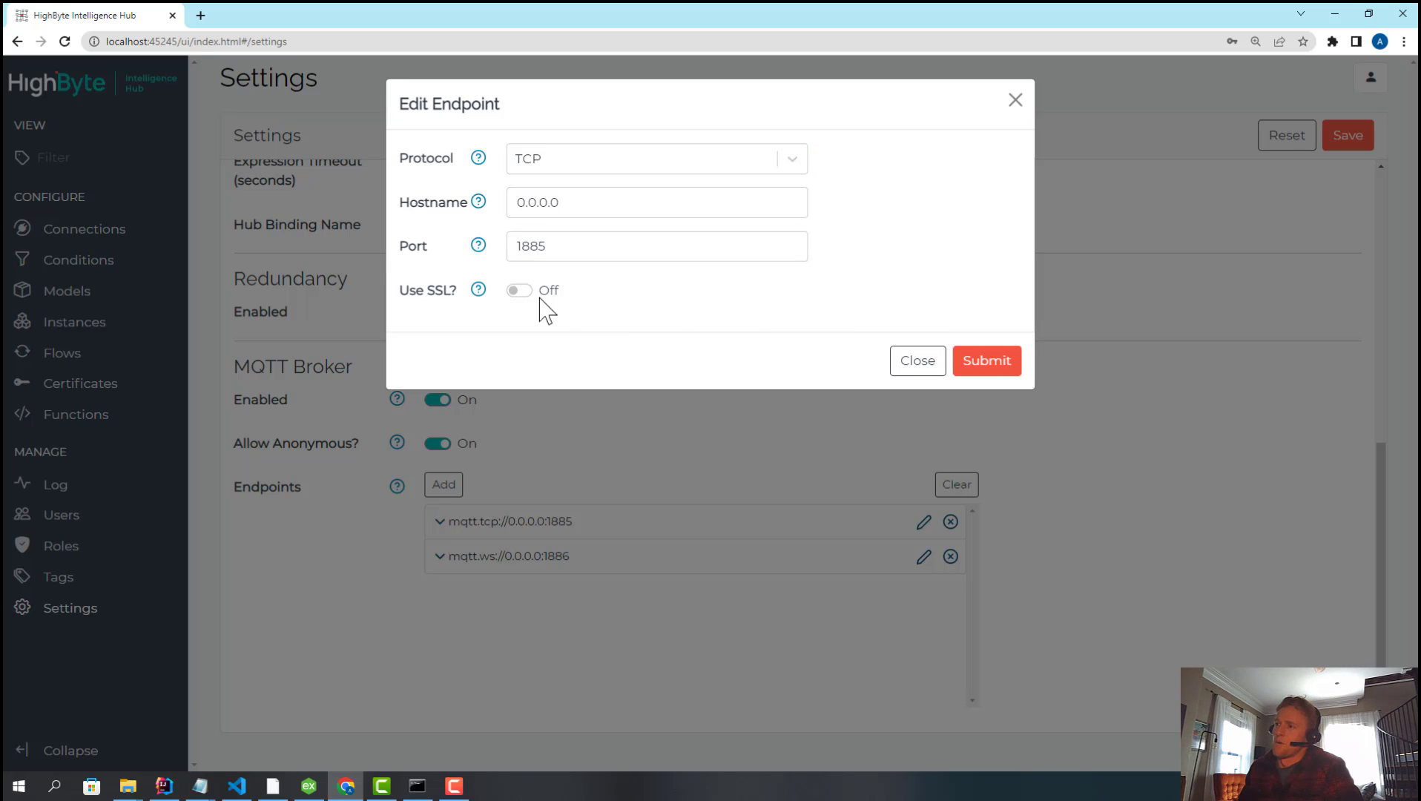
left_click(519, 289)
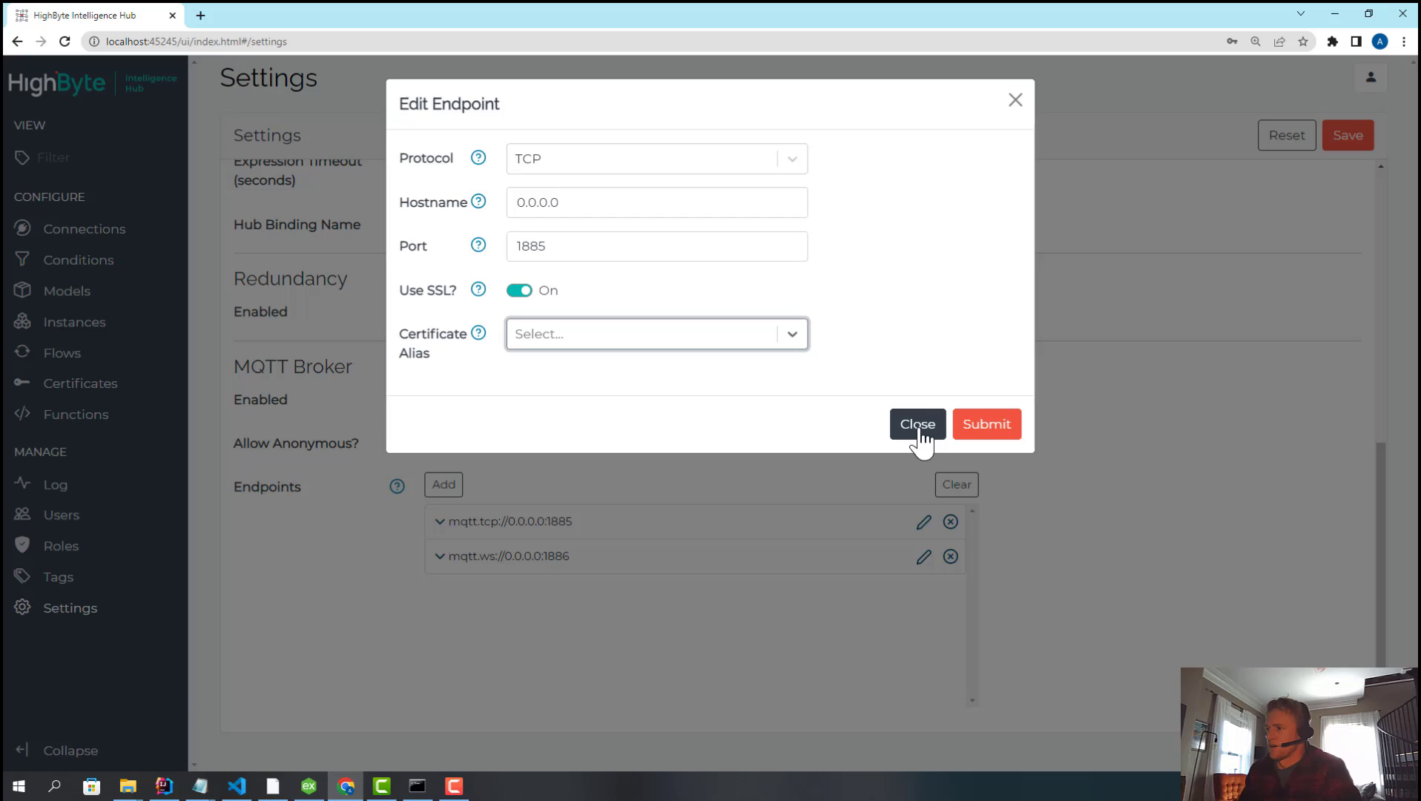
left_click(916, 424)
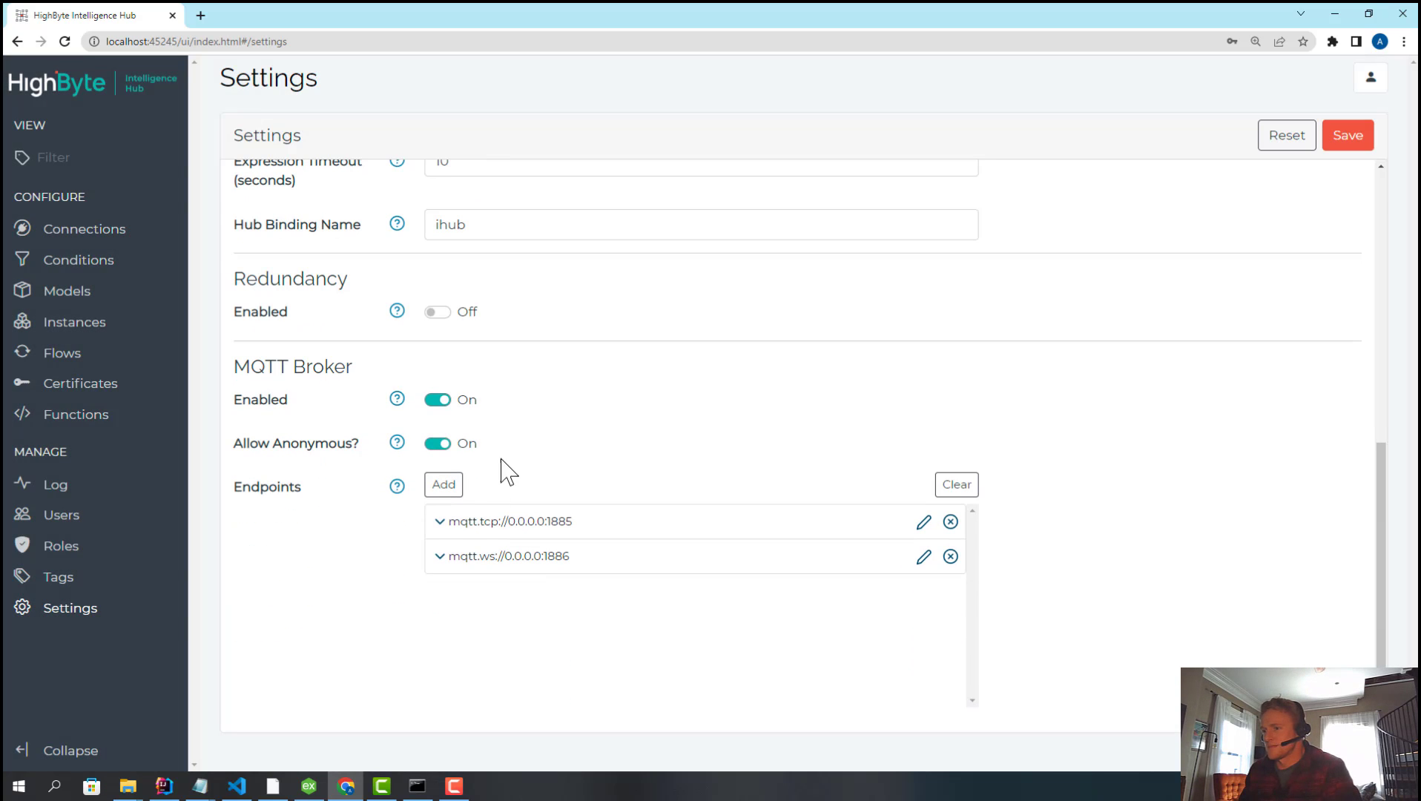
mouse_move(540, 421)
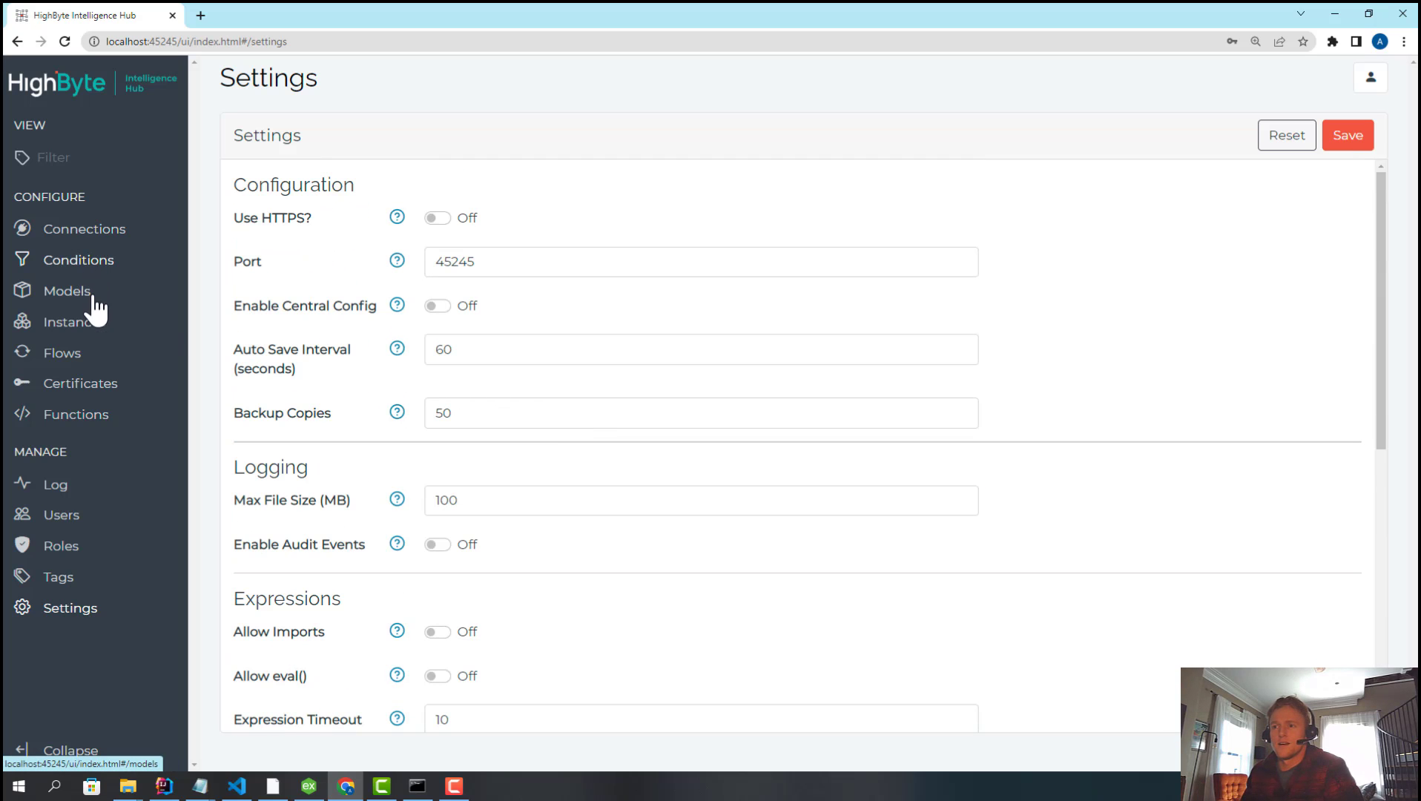
mouse_move(356, 743)
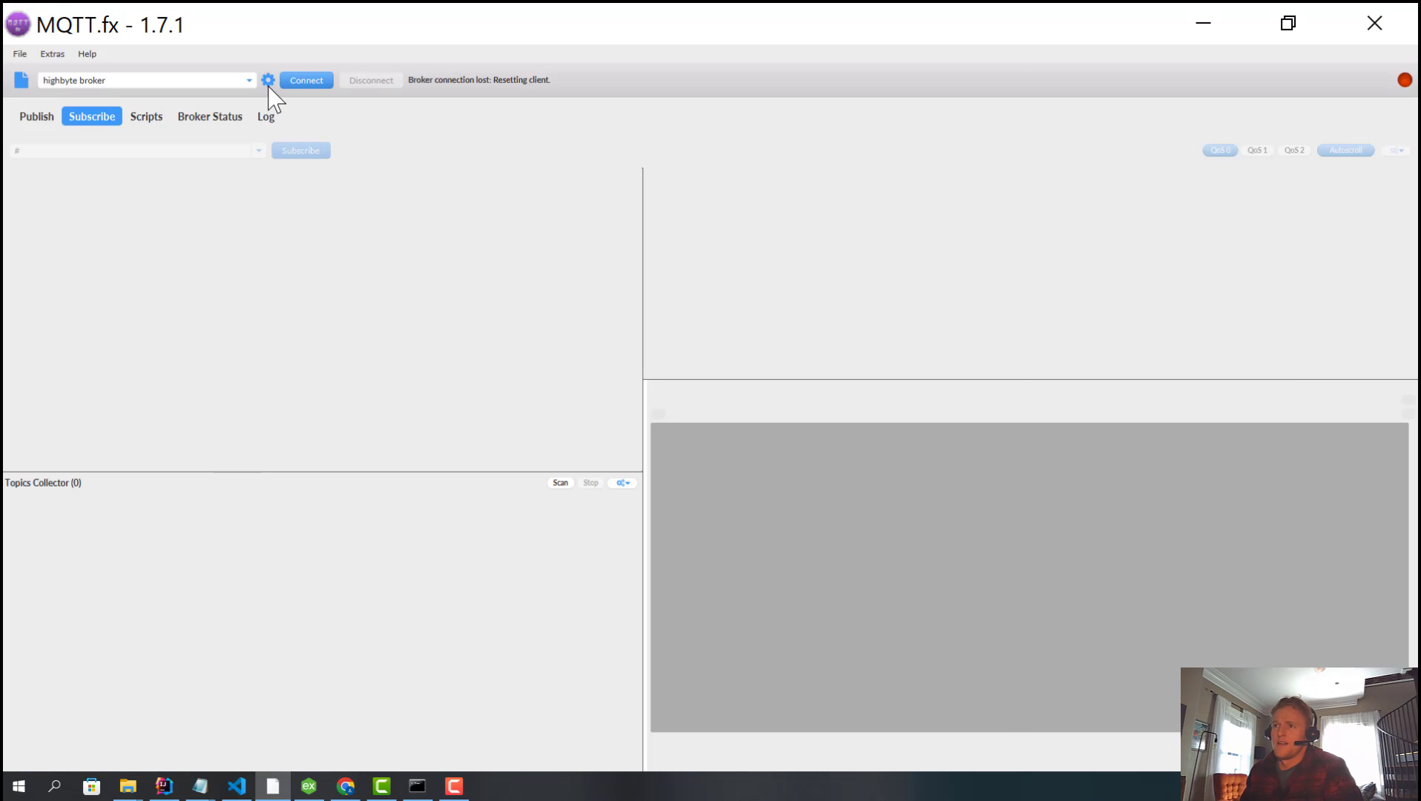
- Edit the highbyte broker profile at 127.0.0.1 and select its Broker Port value
left_click(268, 80)
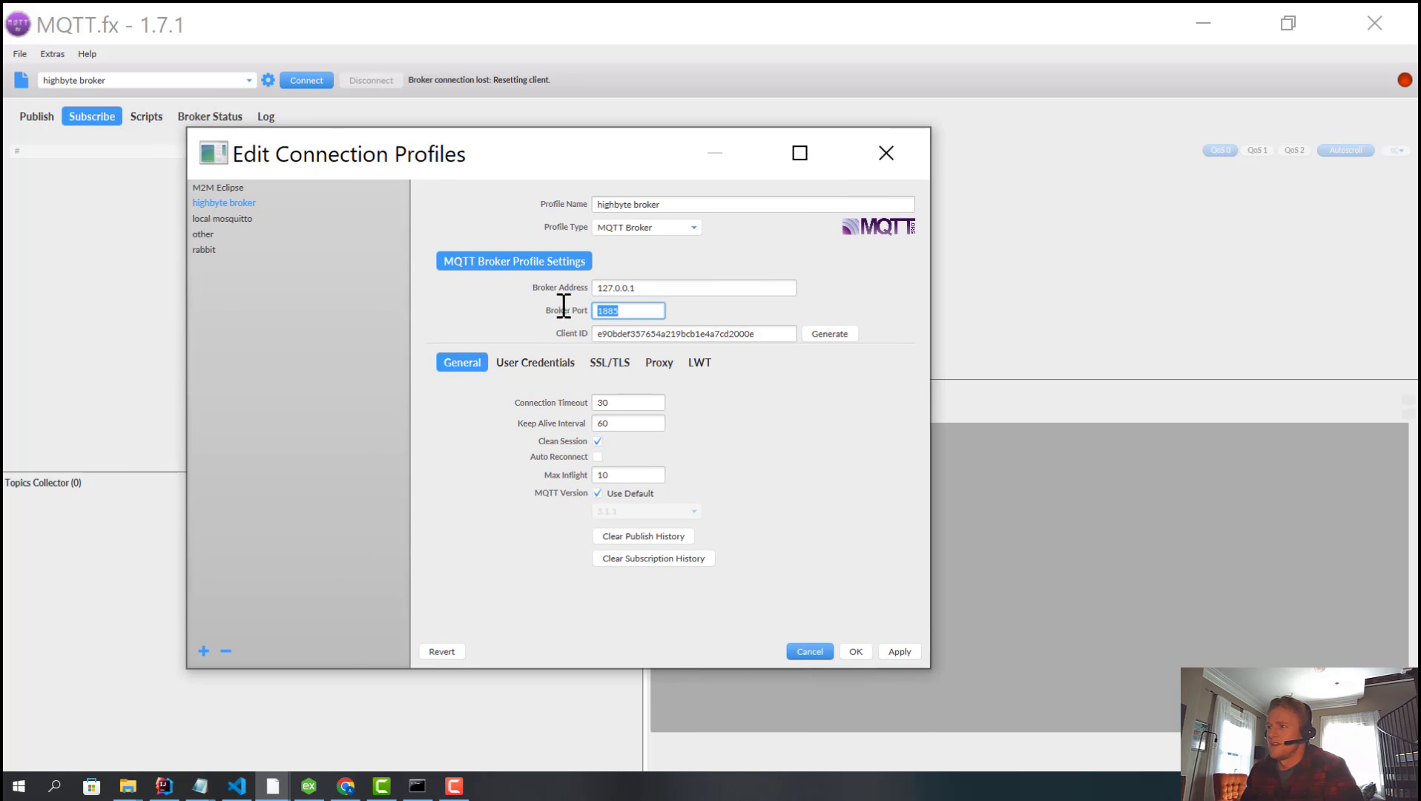
left_click(806, 651)
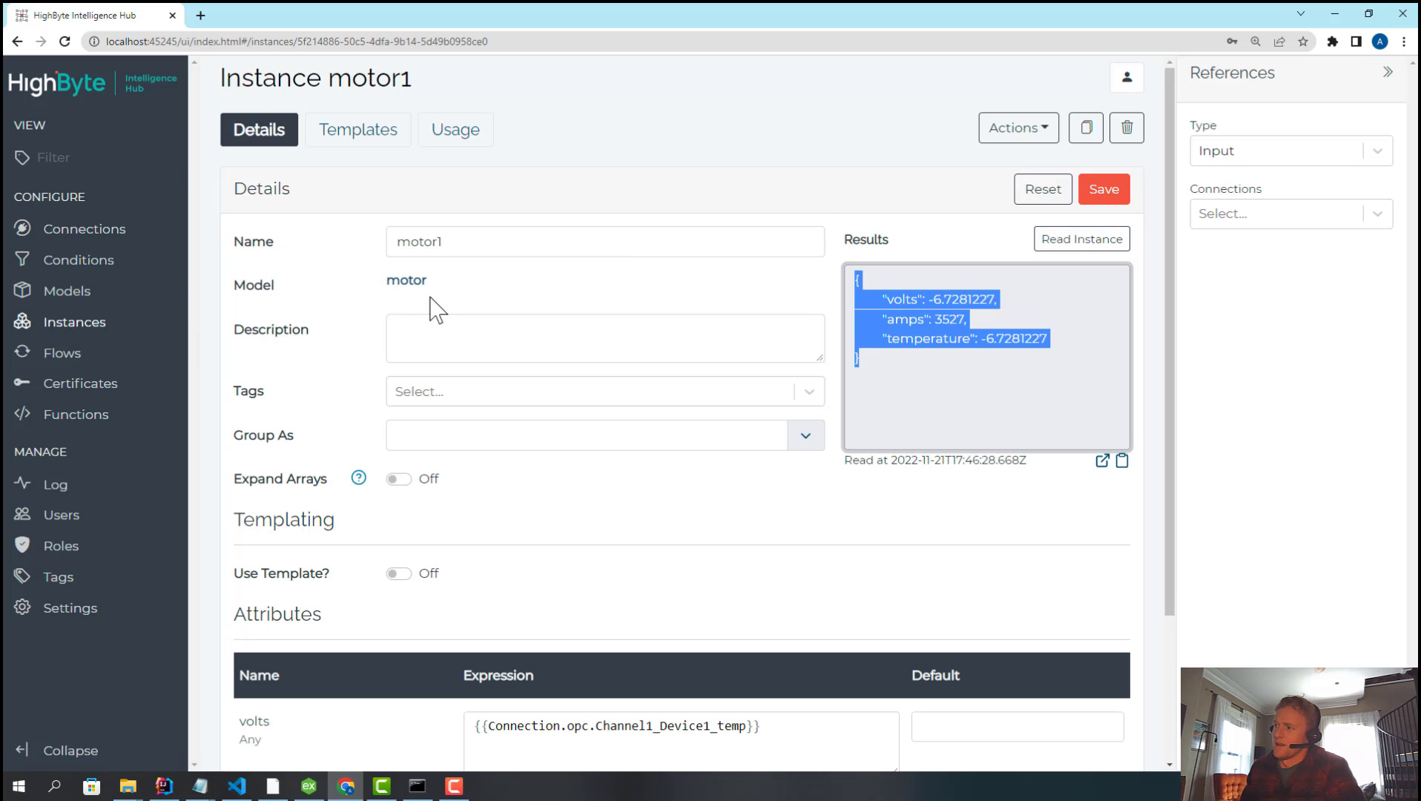
- View the motorsToUNS flow, then subscribe MQTT.fx to every topic (#) on the broker
left_click(63, 353)
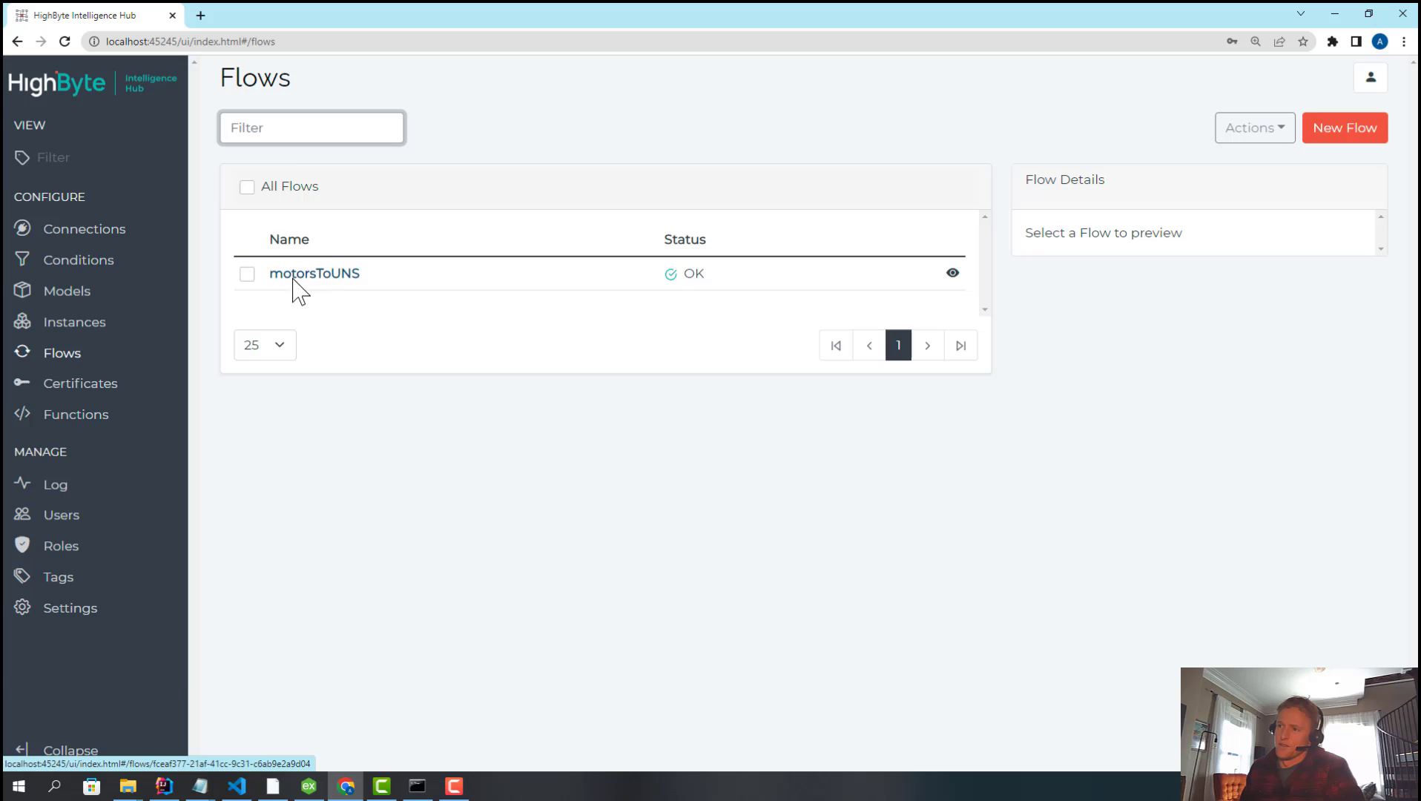
left_click(313, 273)
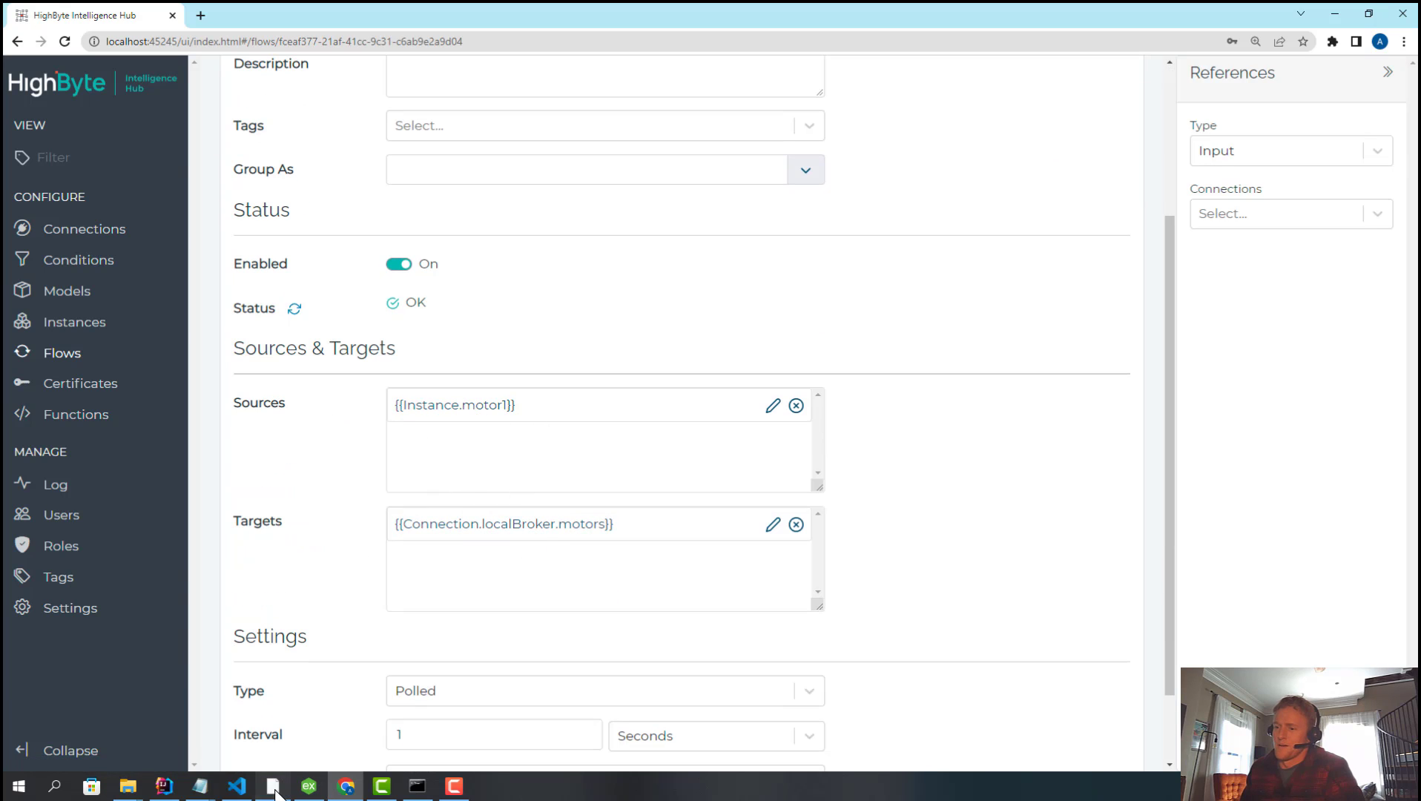
left_click(272, 784)
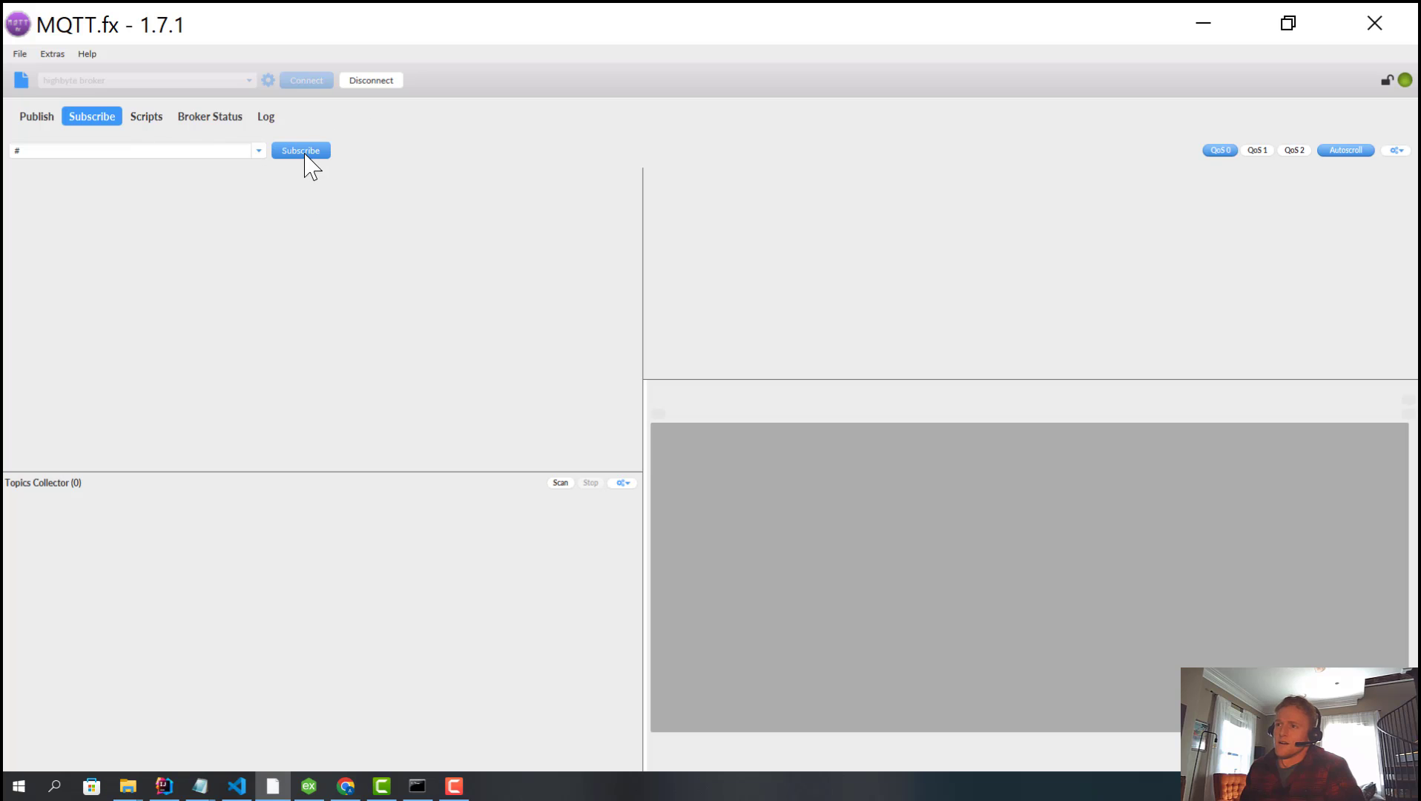
left_click(300, 150)
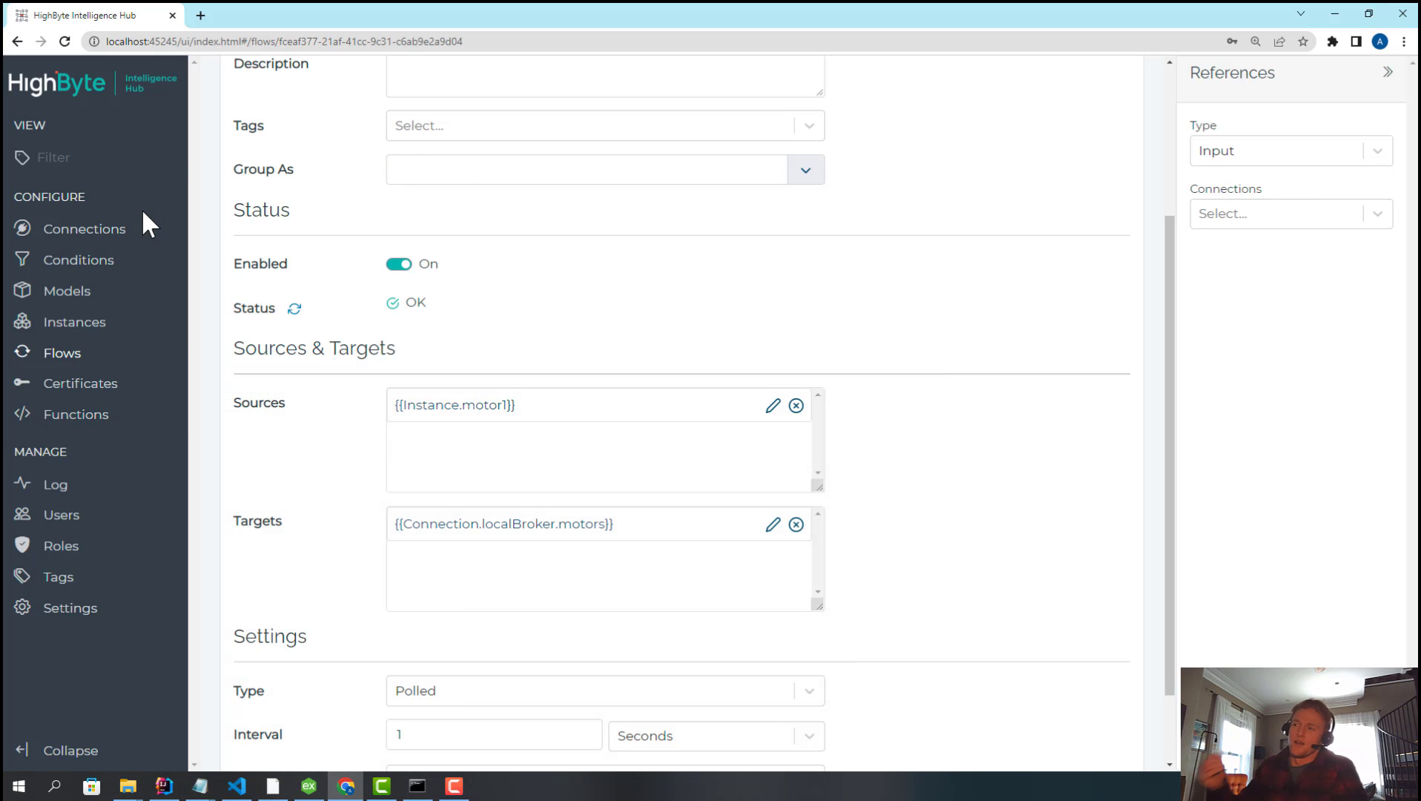
- Review the localBroker connection: host 127.0.0.1, port 1885, input discovery topic #
left_click(85, 228)
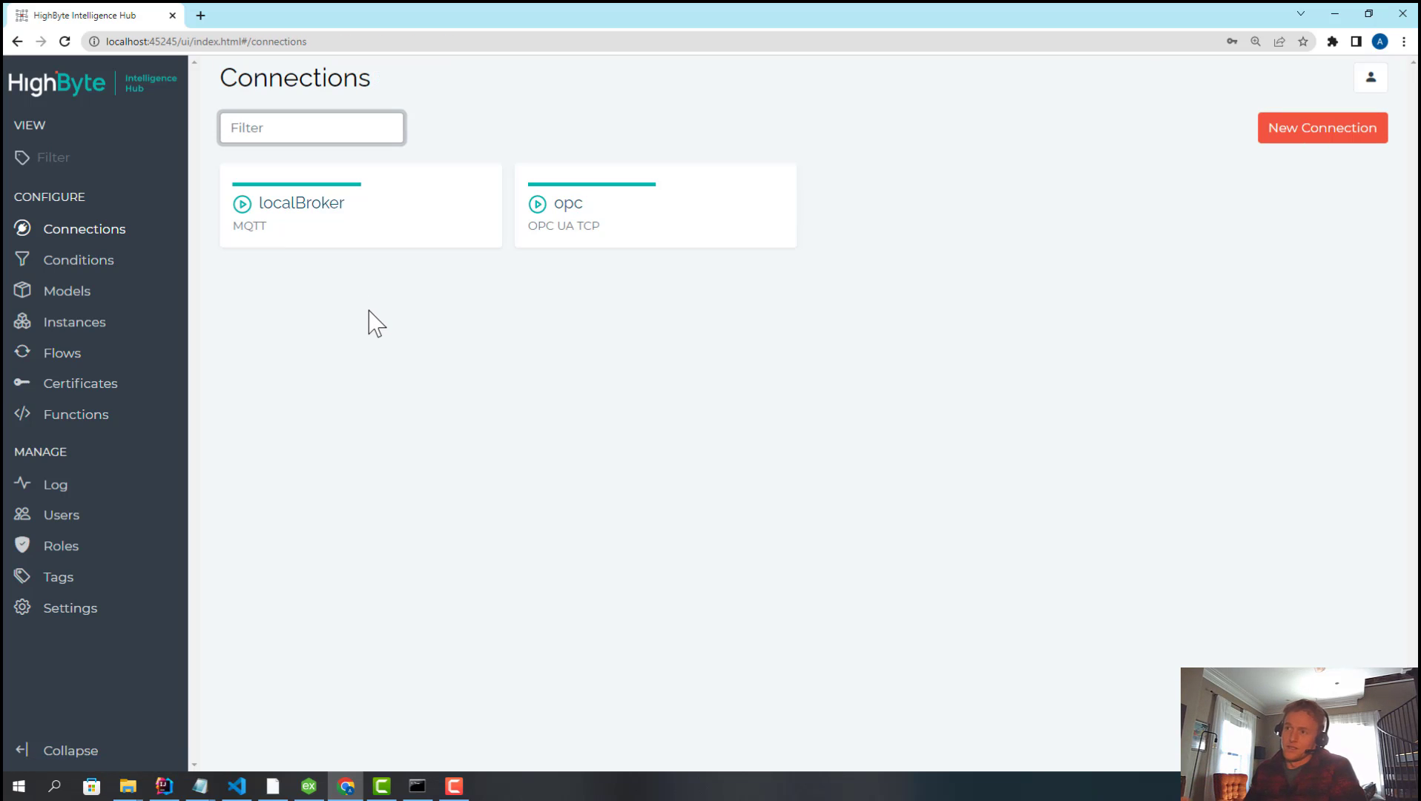
mouse_move(313, 222)
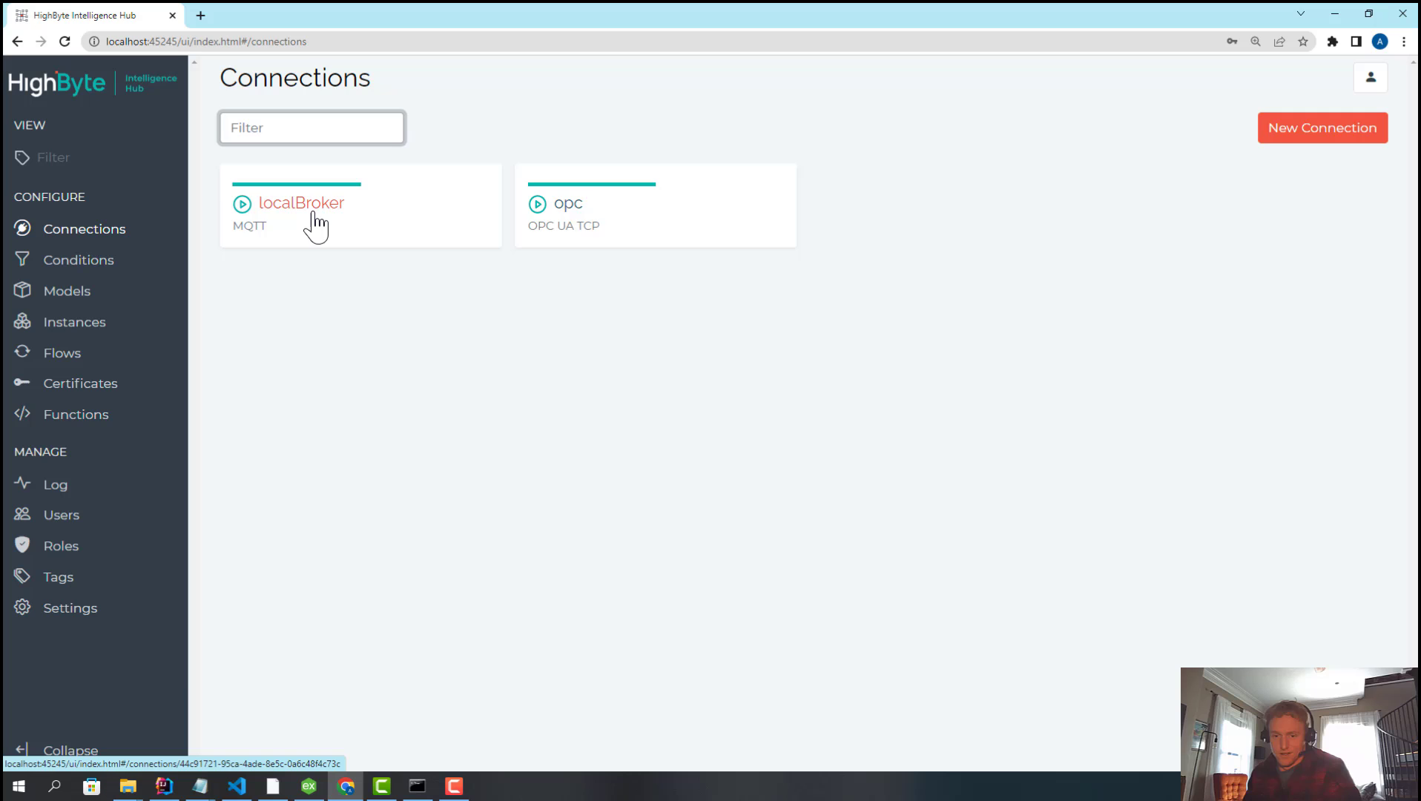
left_click(301, 201)
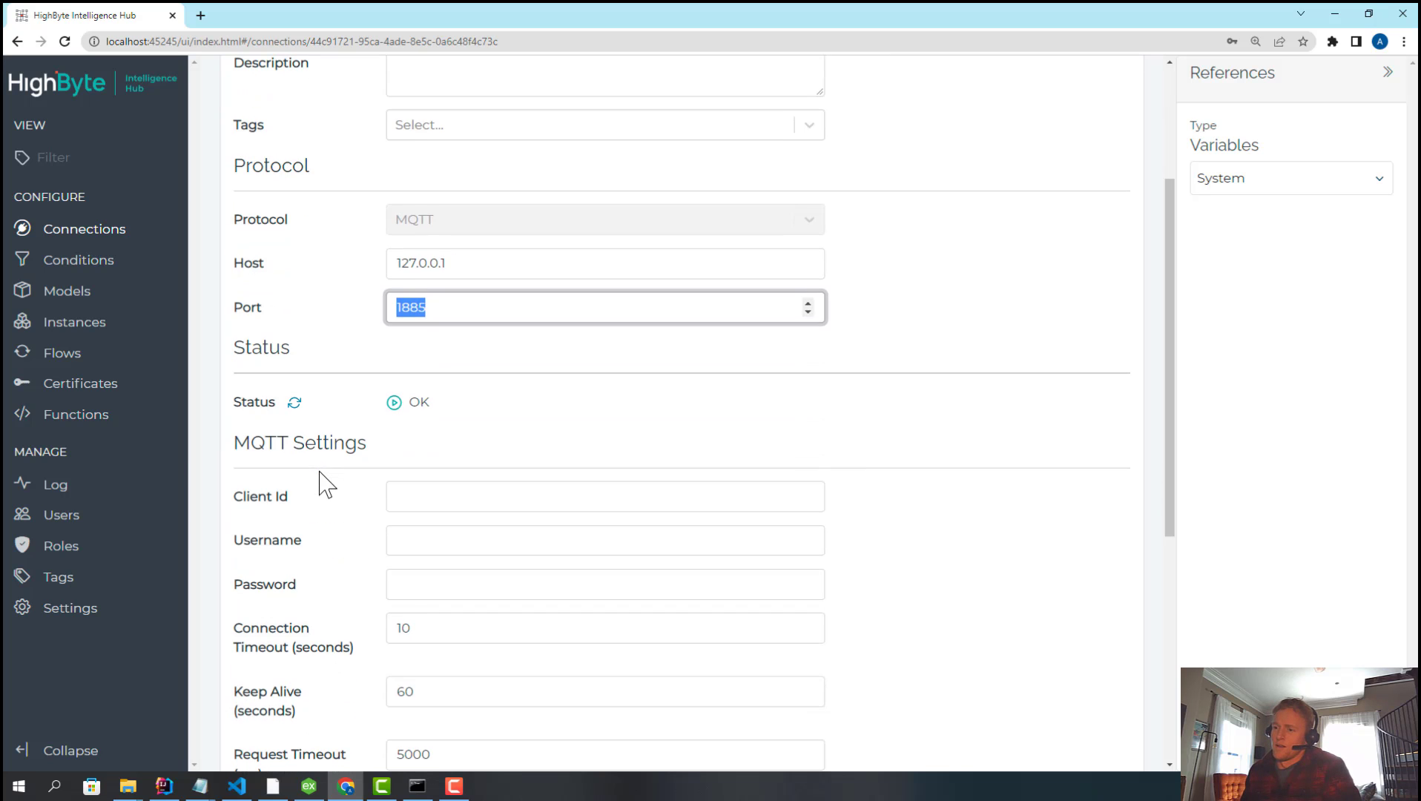
scroll("down", 3)
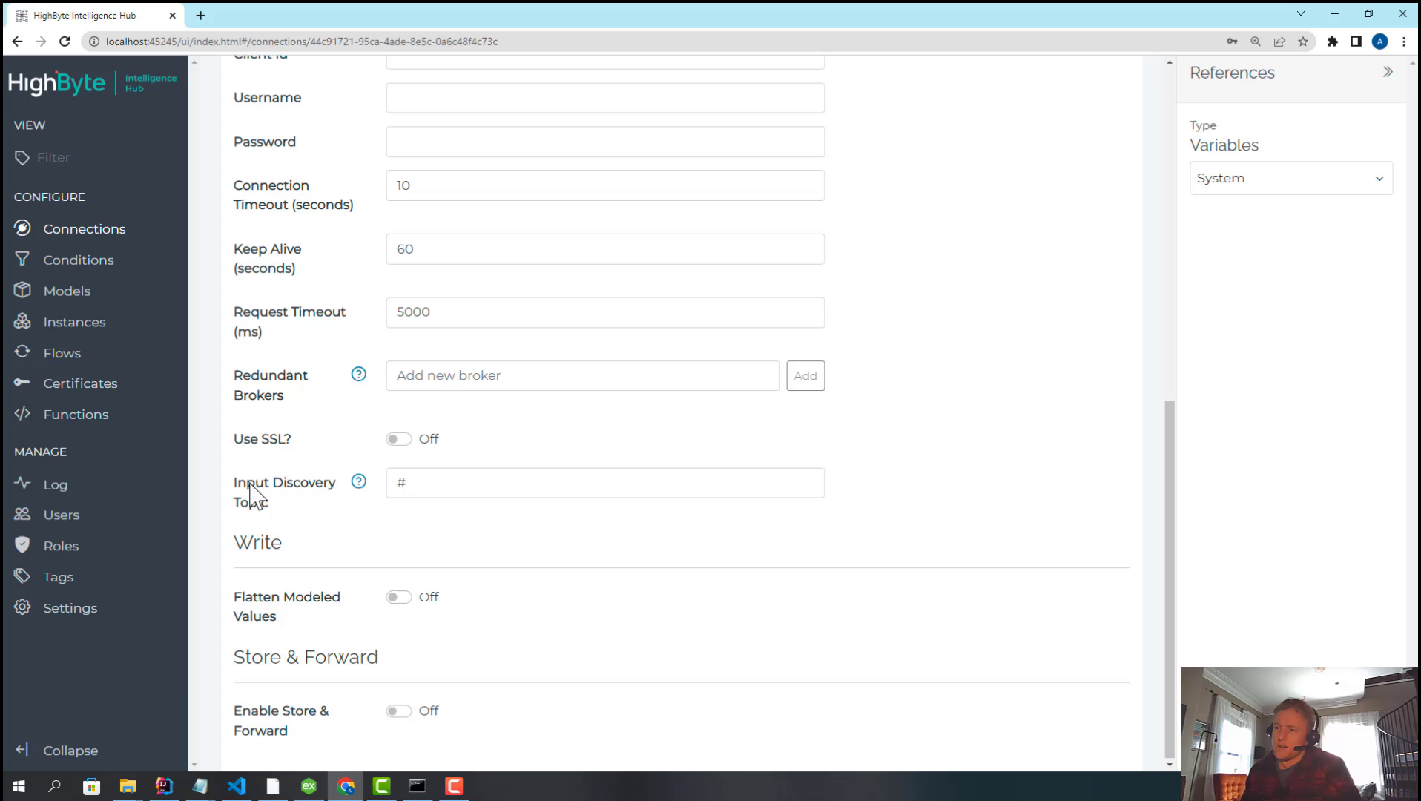
left_click(606, 482)
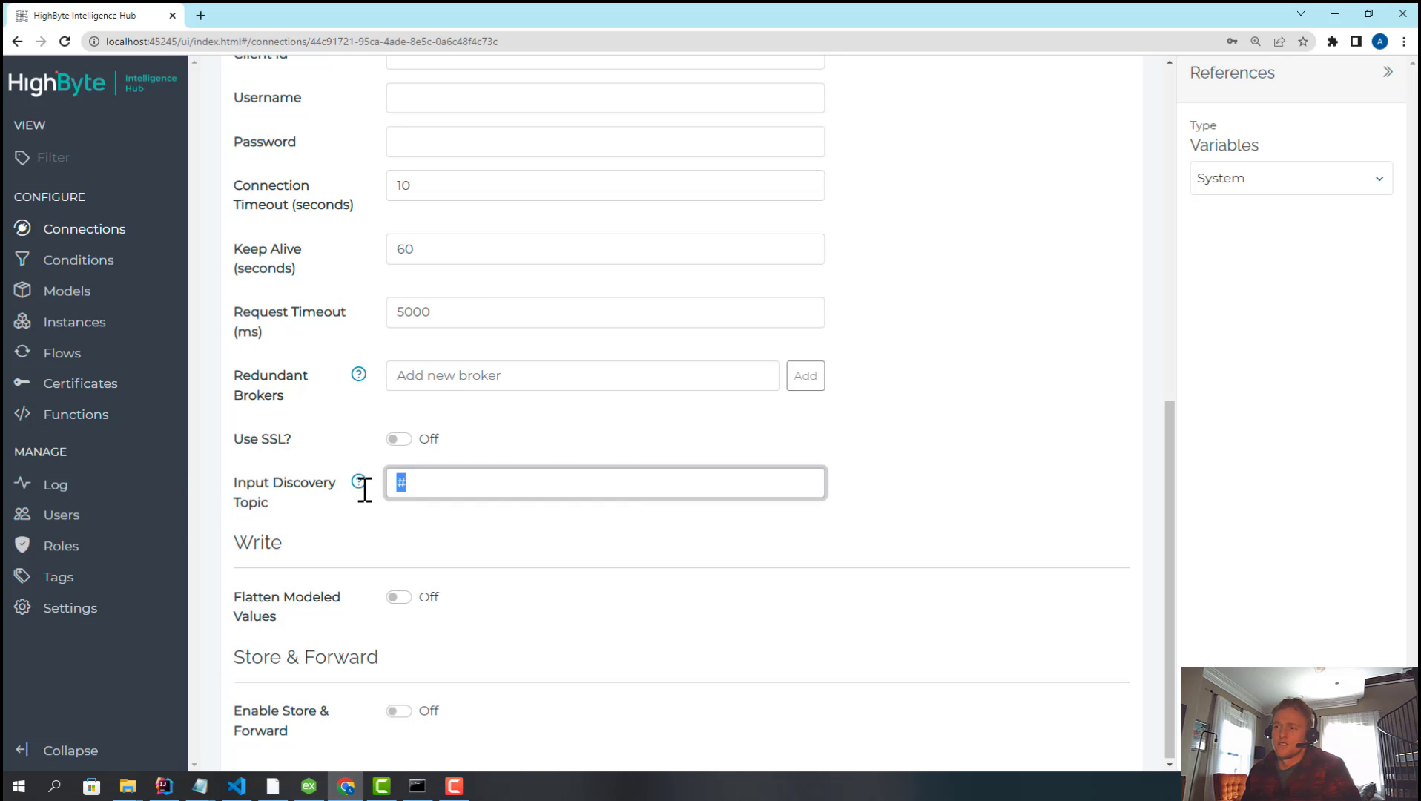
mouse_move(359, 481)
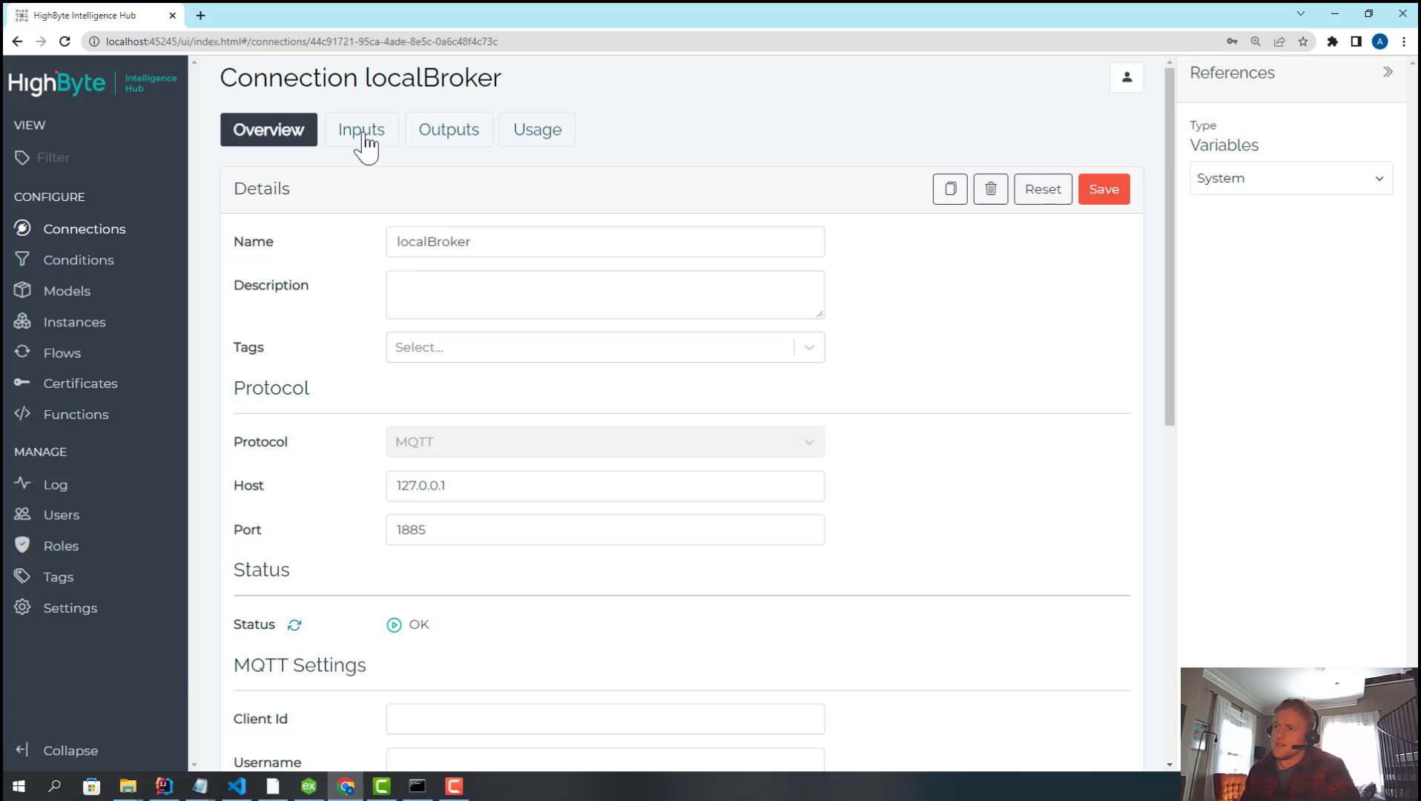
- Import a motors input on localBroker with topic motors/# and read back motor1's volts, amps and temperature
left_click(360, 129)
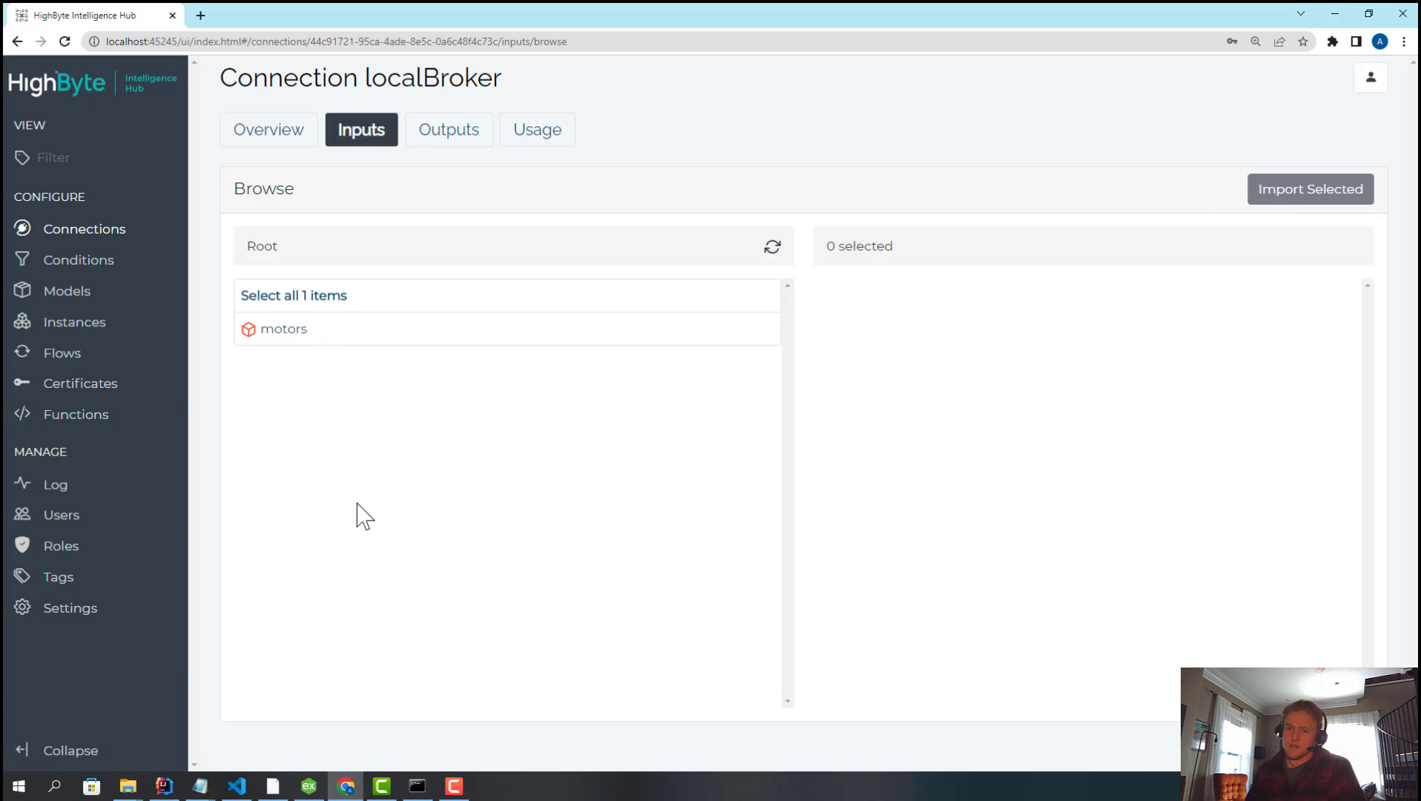
mouse_move(312, 376)
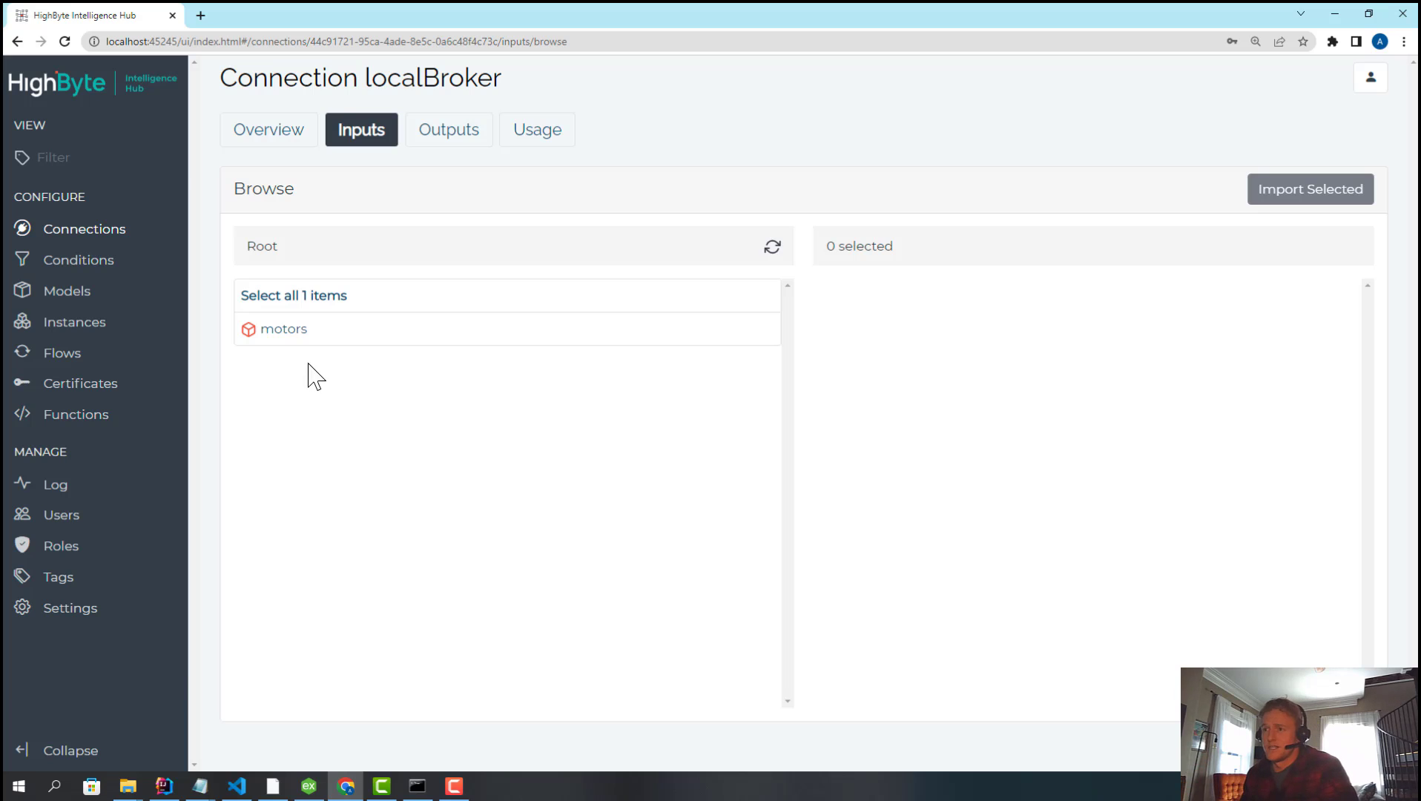
left_click(283, 328)
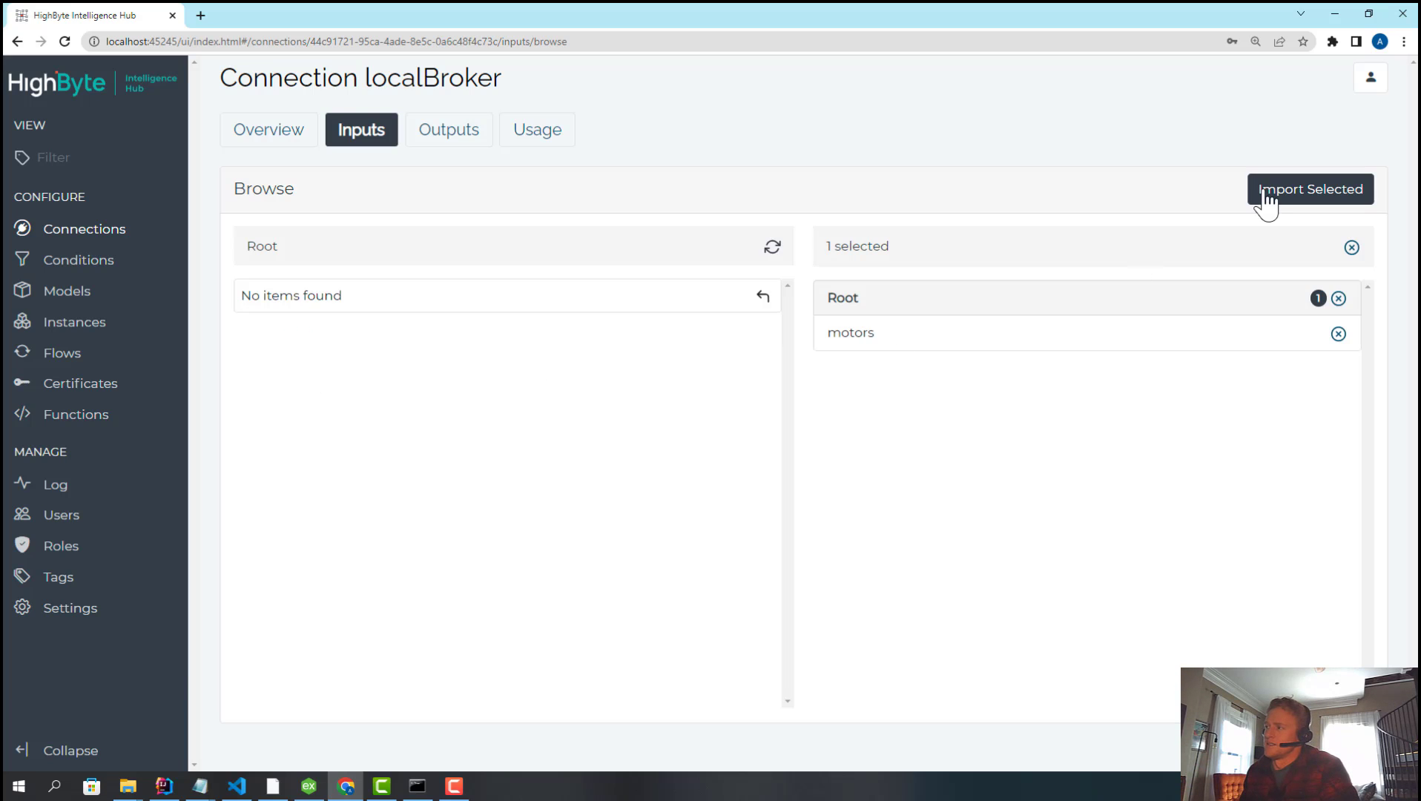
left_click(1308, 188)
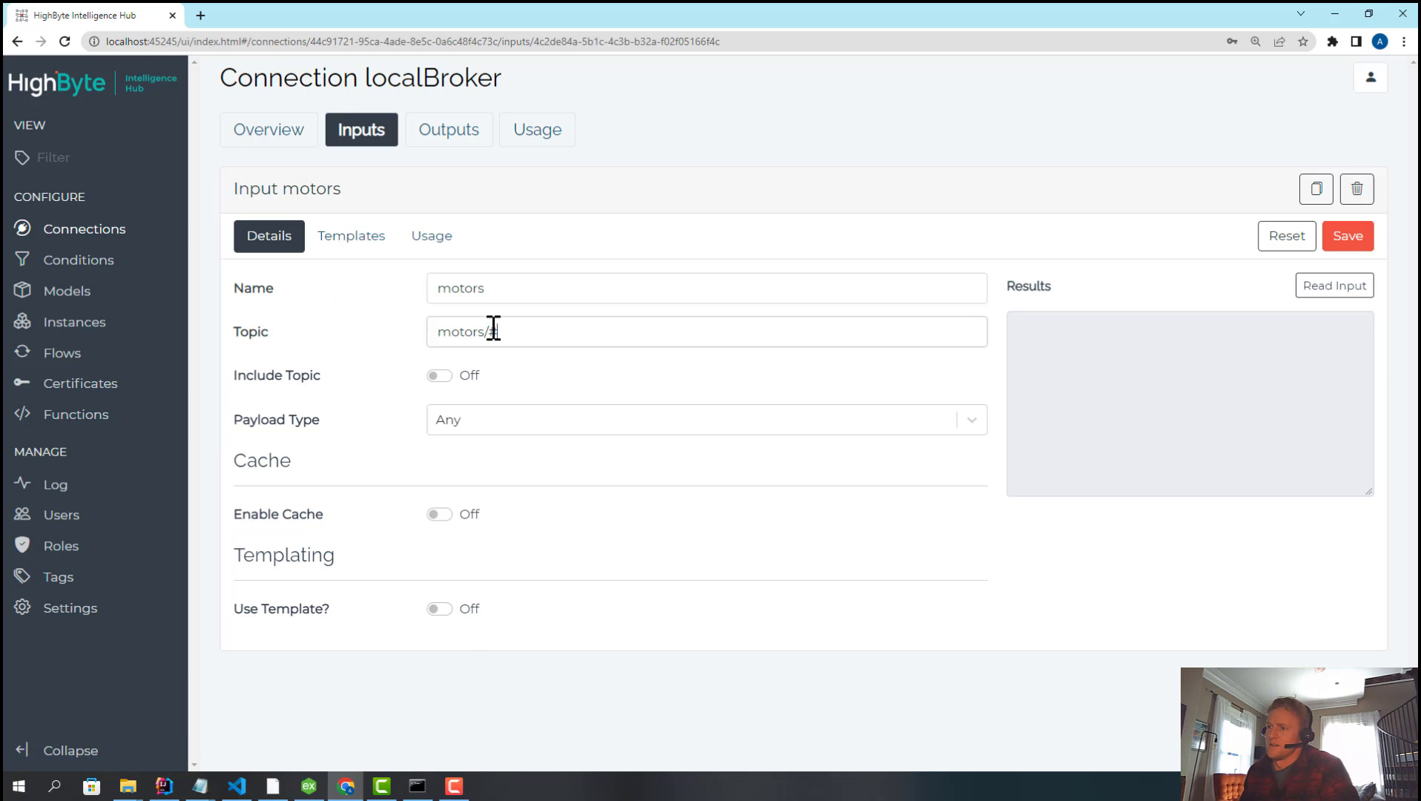
type("#")
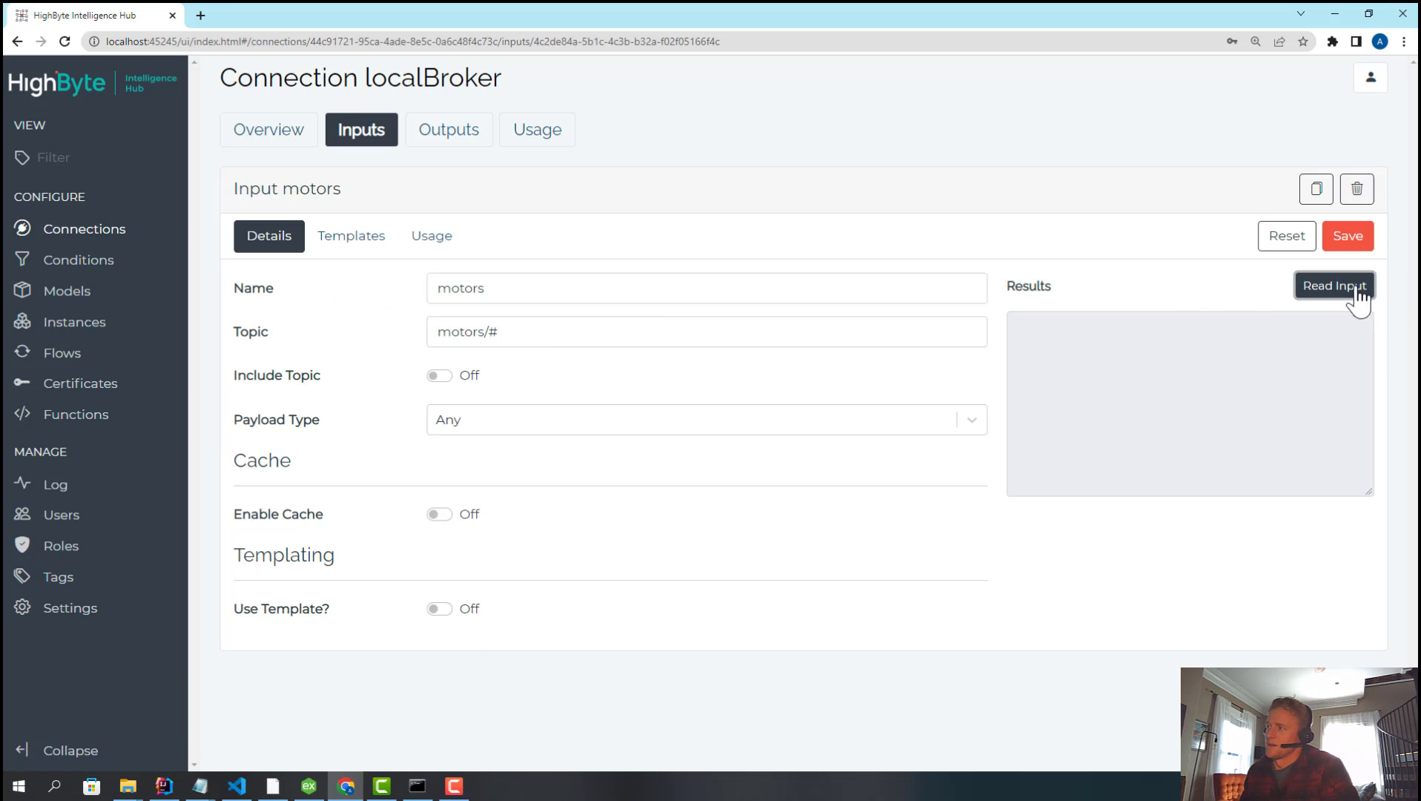
left_click(1333, 285)
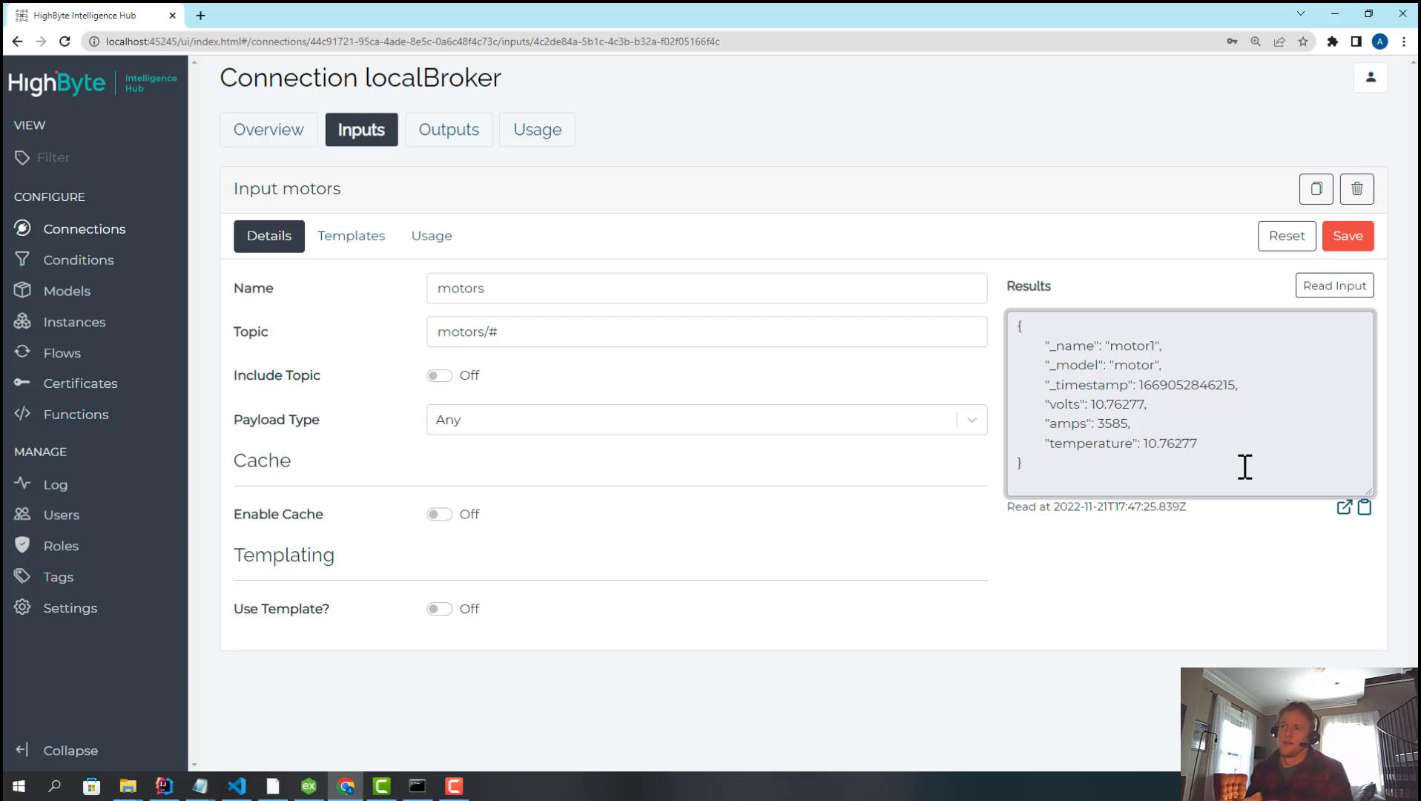
mouse_move(268, 129)
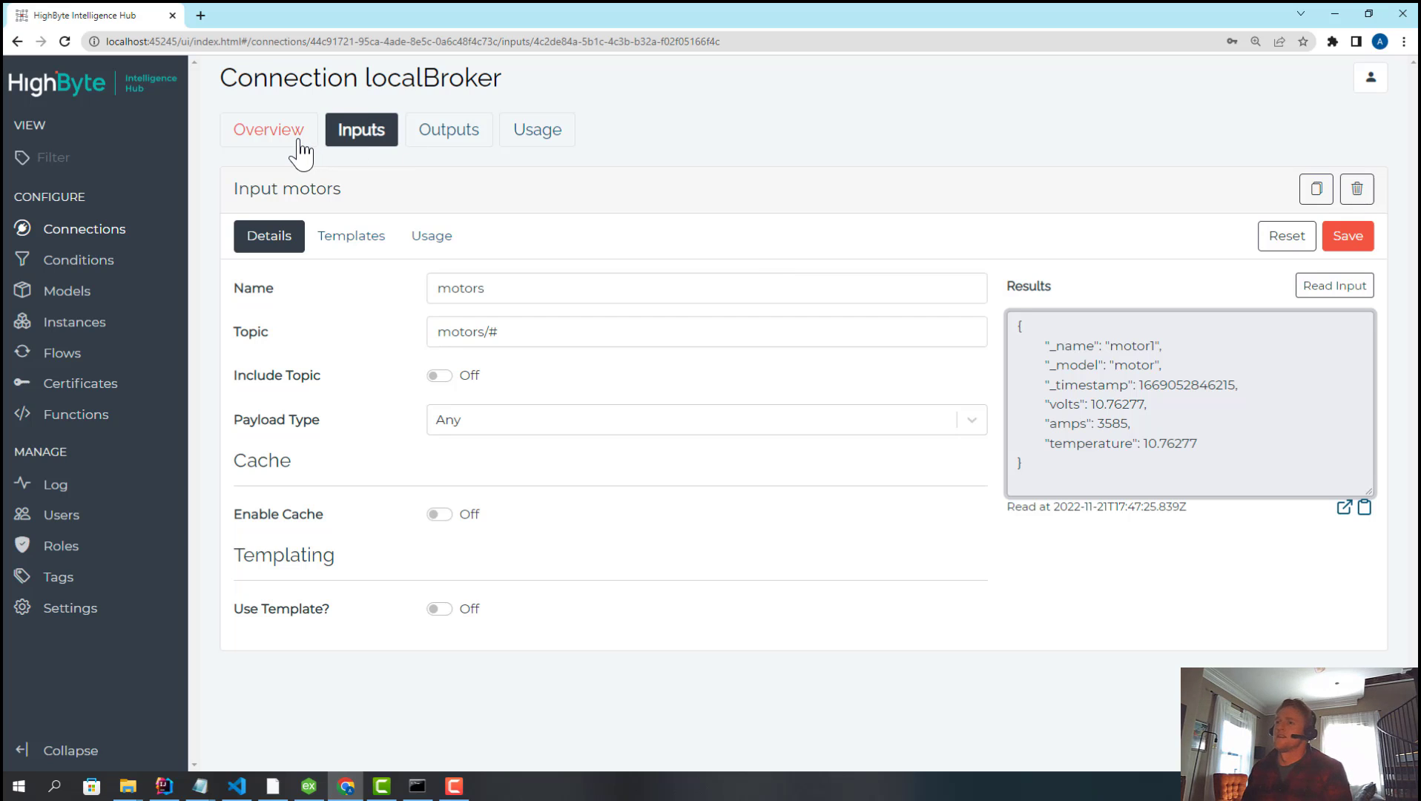
- Return to the Connections list showing localBroker (MQTT) and opc (OPC UA TCP)
left_click(268, 129)
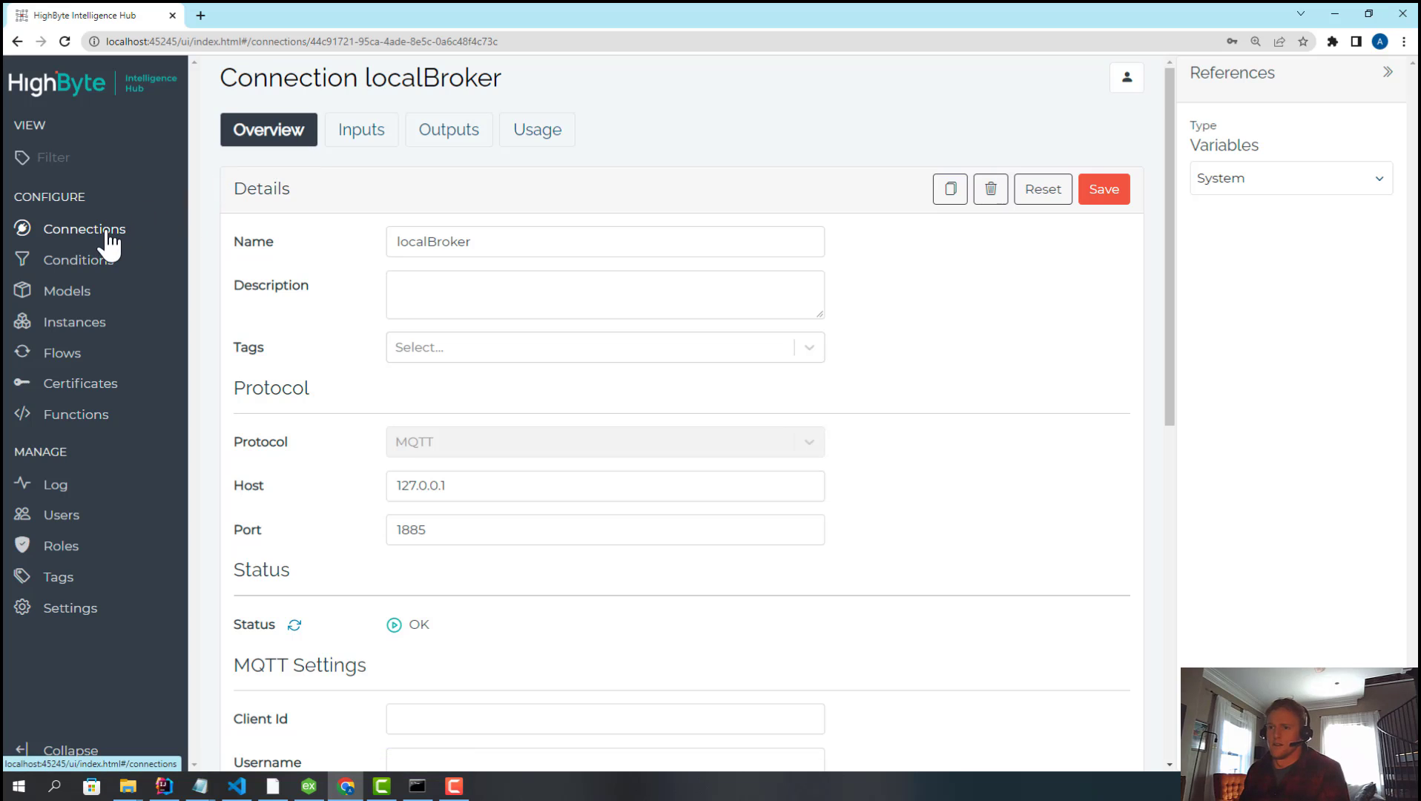
left_click(85, 229)
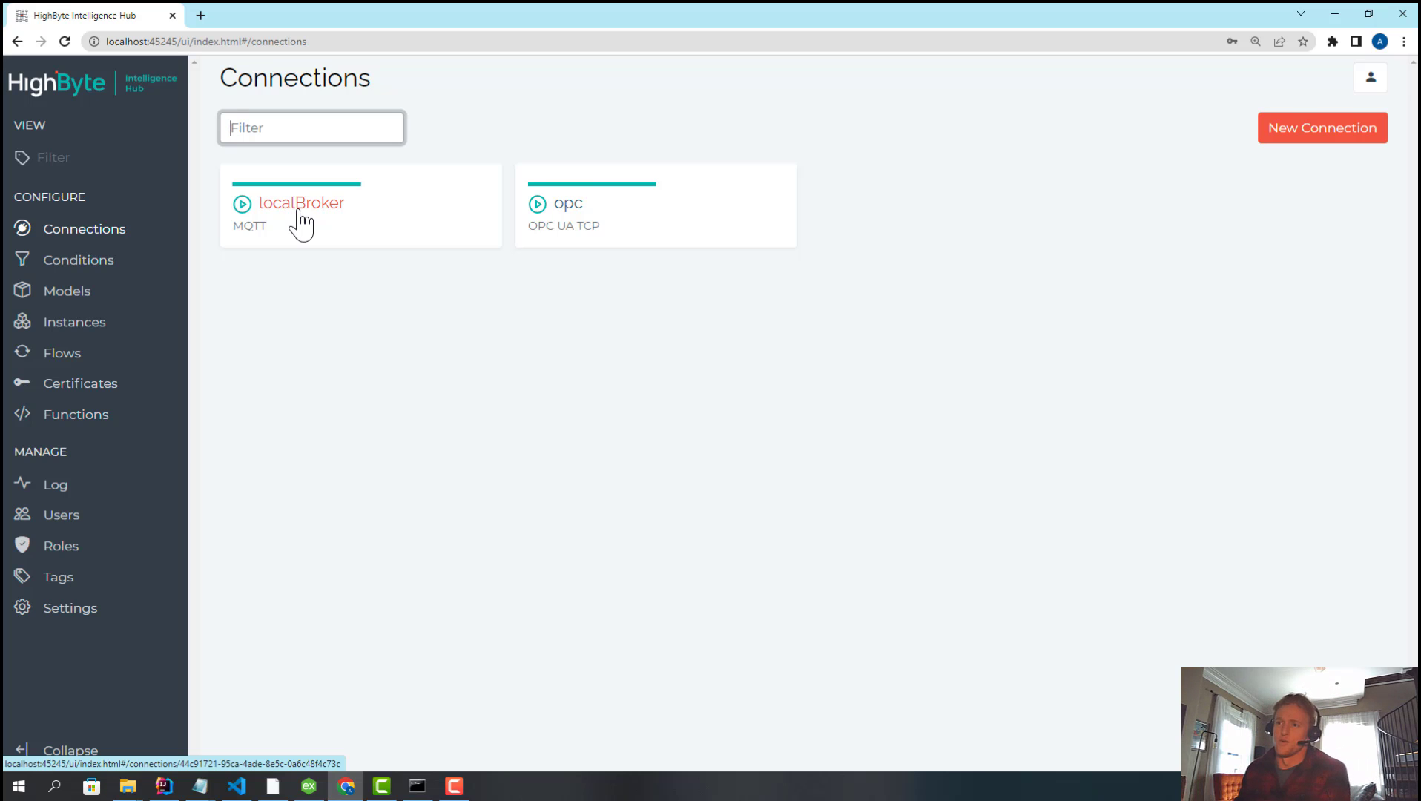
mouse_move(361, 352)
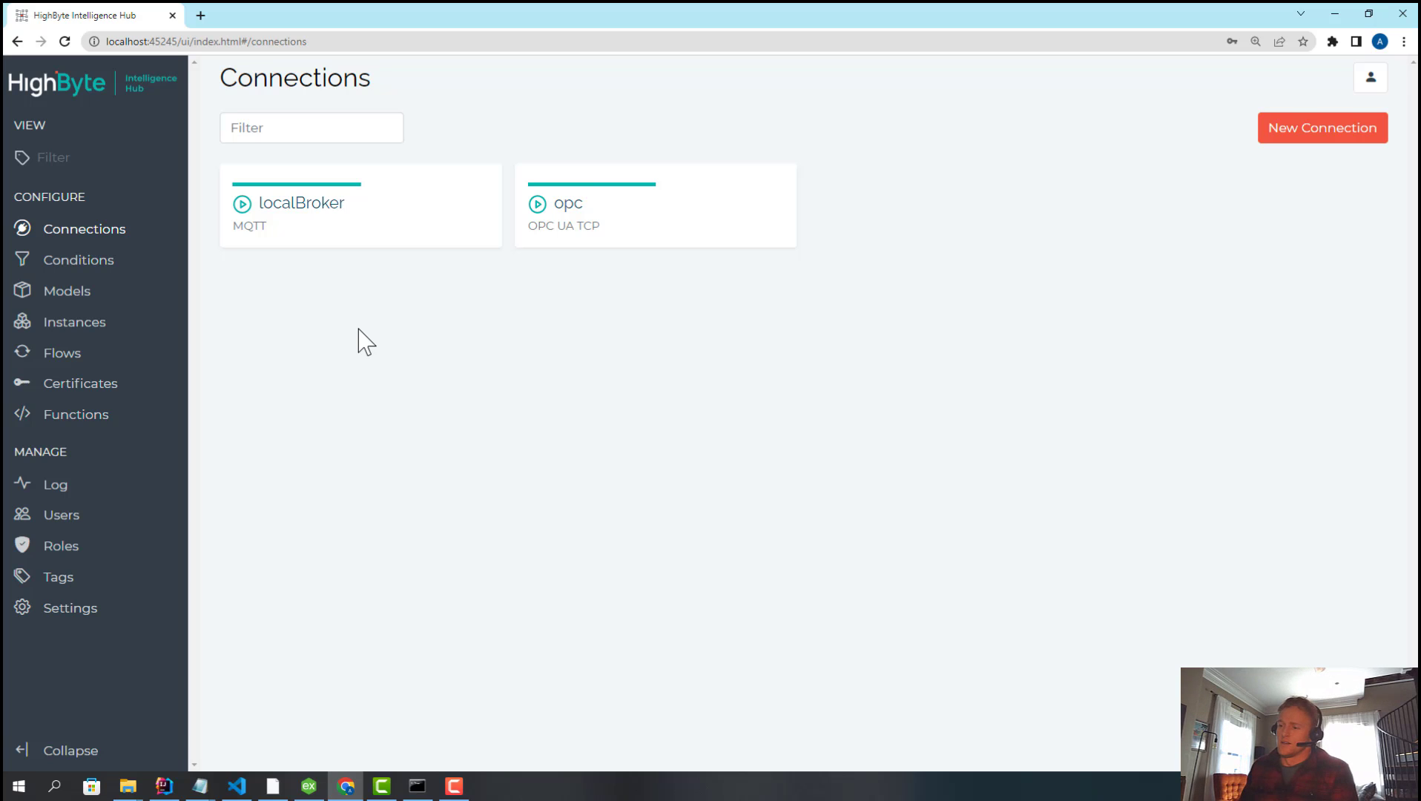
mouse_move(1043, 224)
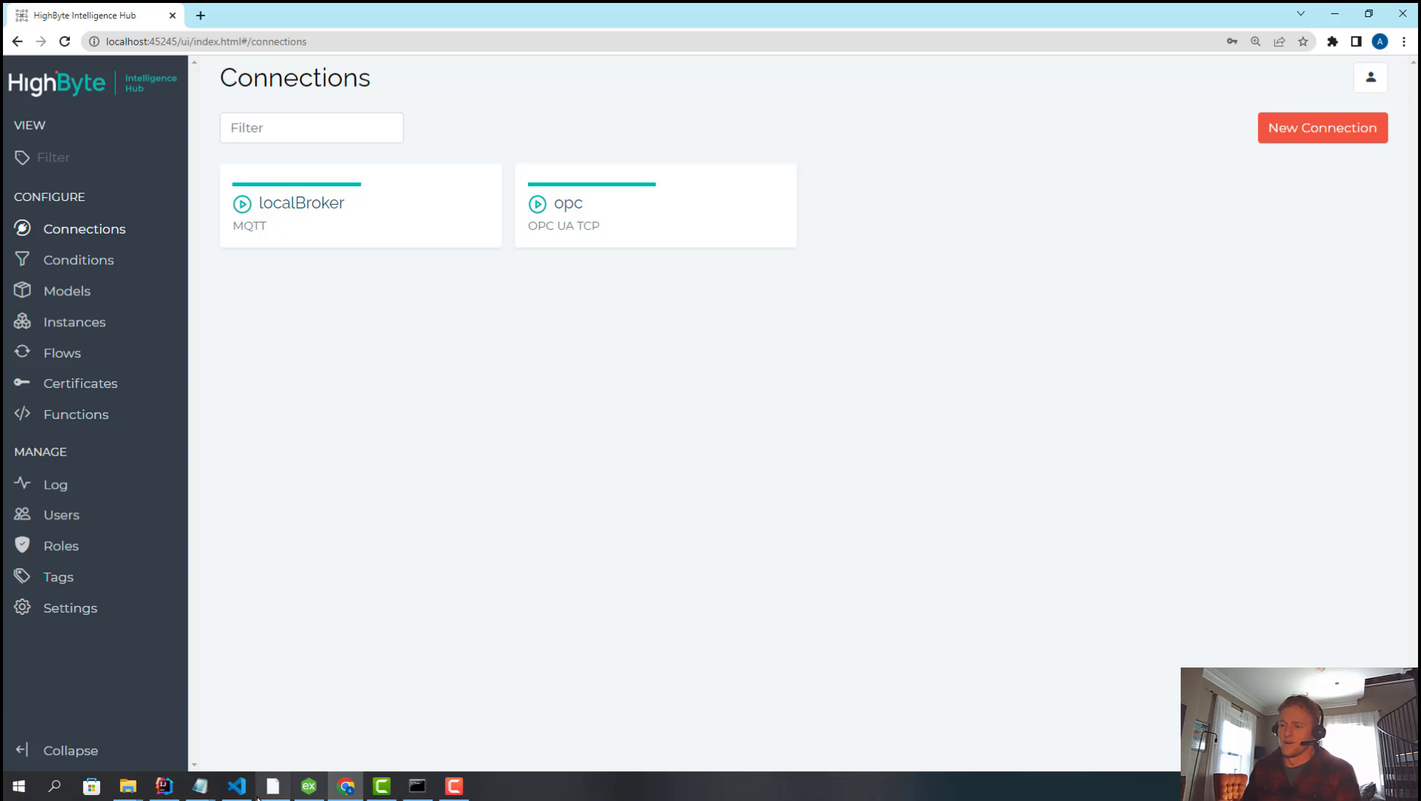
left_click(272, 786)
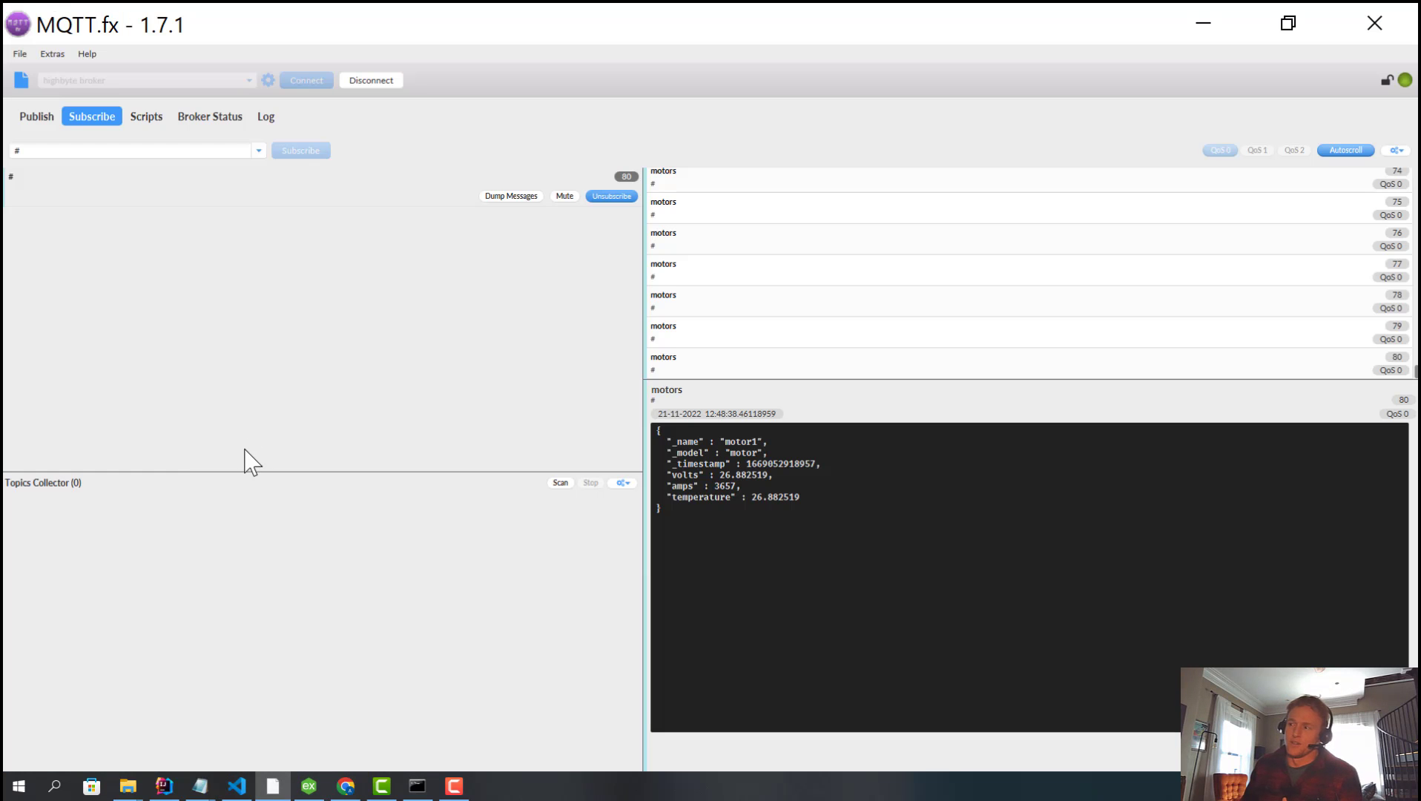
mouse_move(1358, 122)
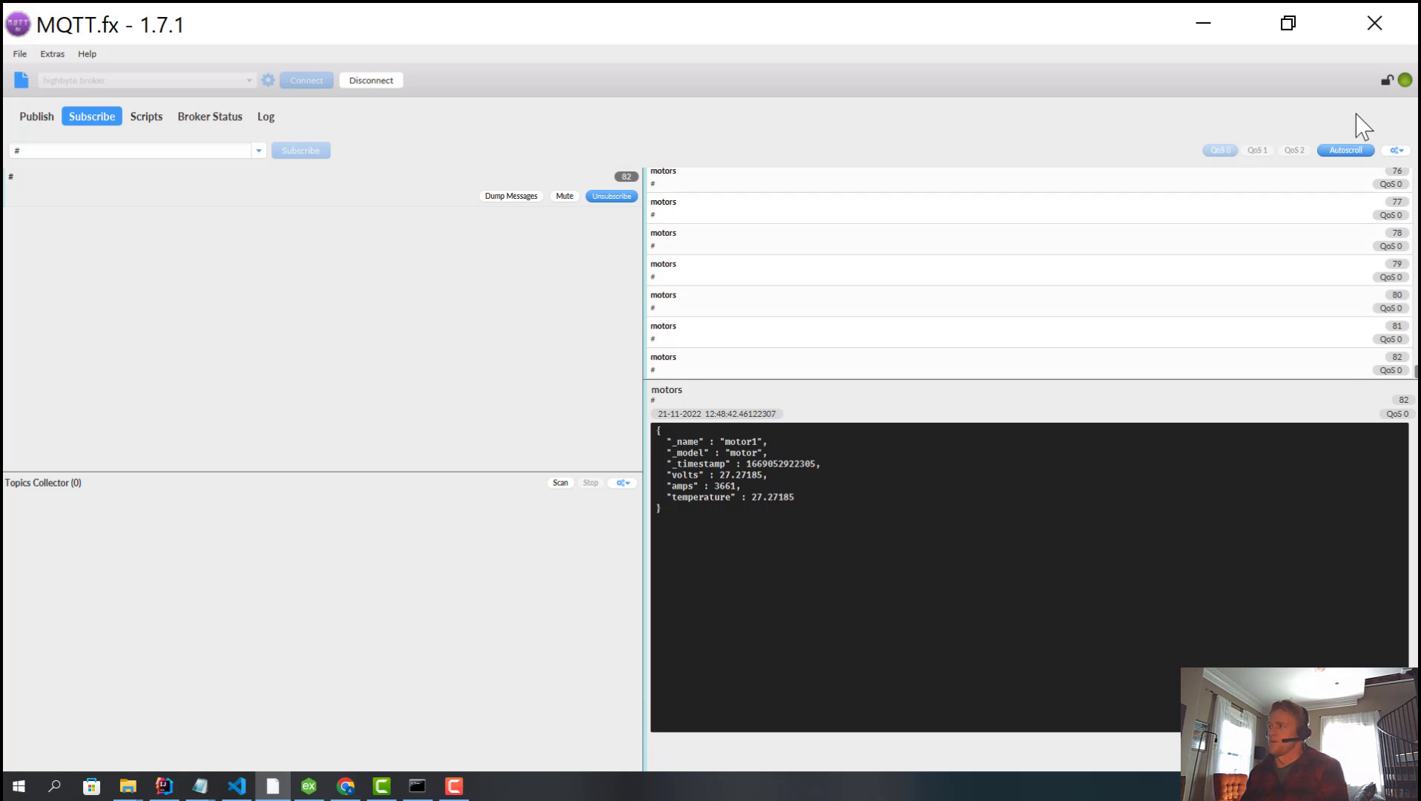
left_click(346, 786)
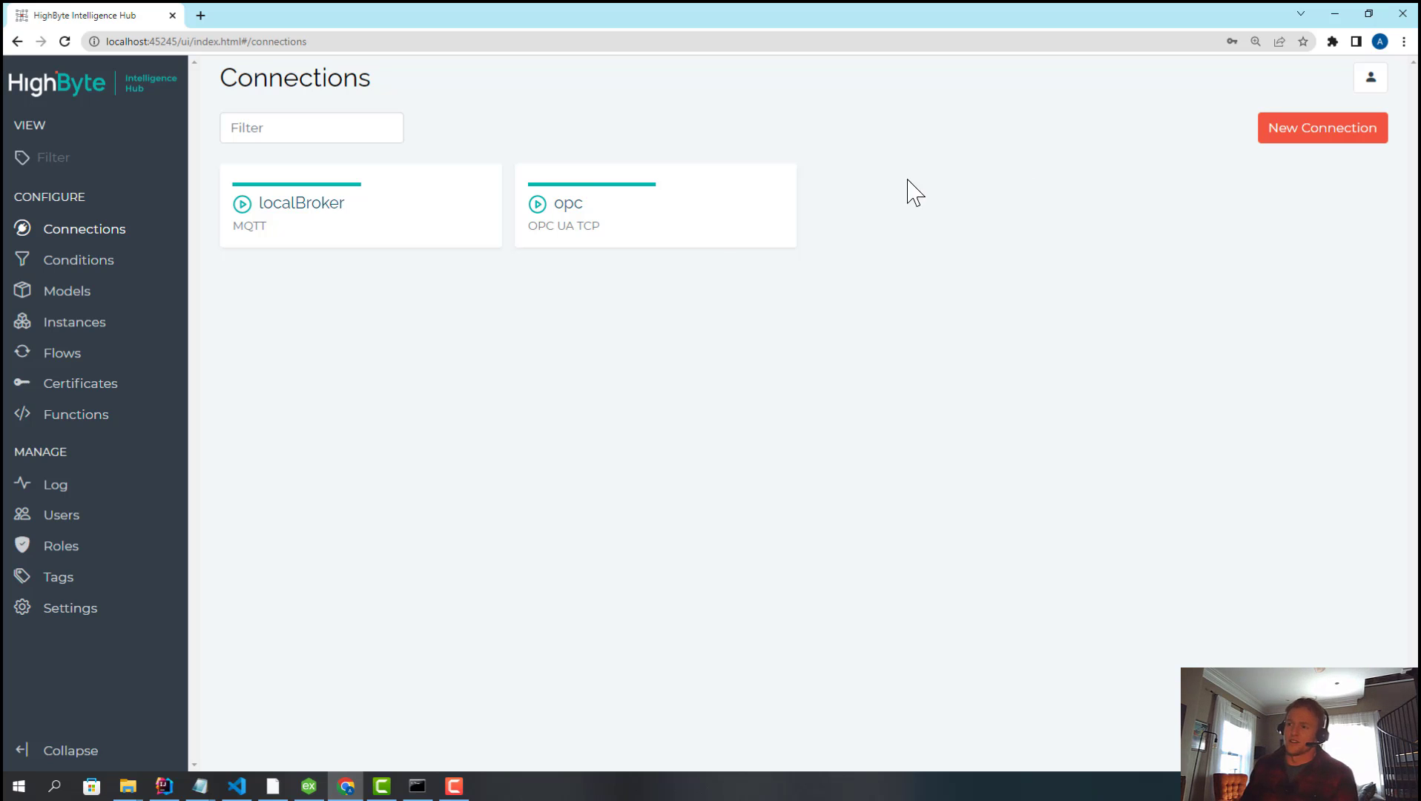
mouse_move(258, 337)
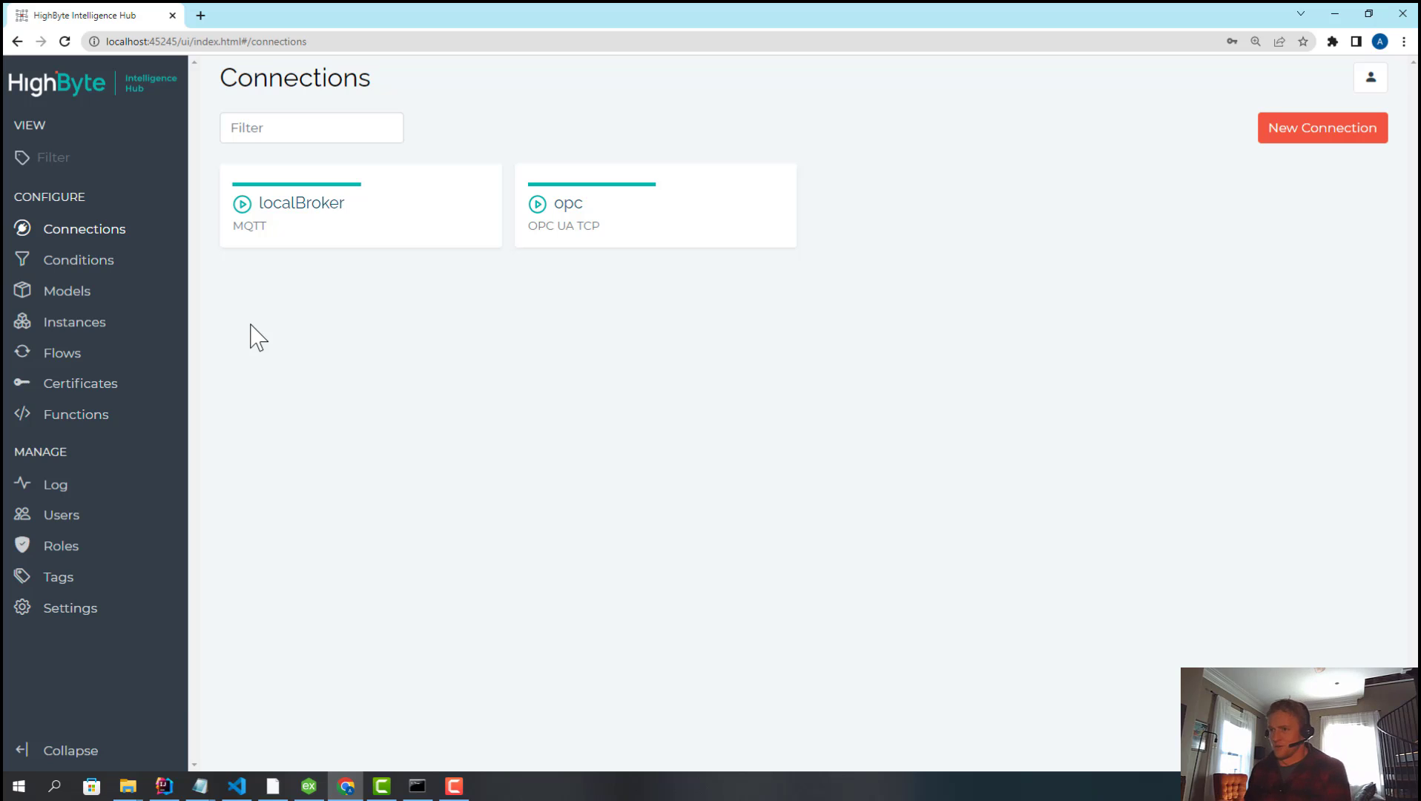